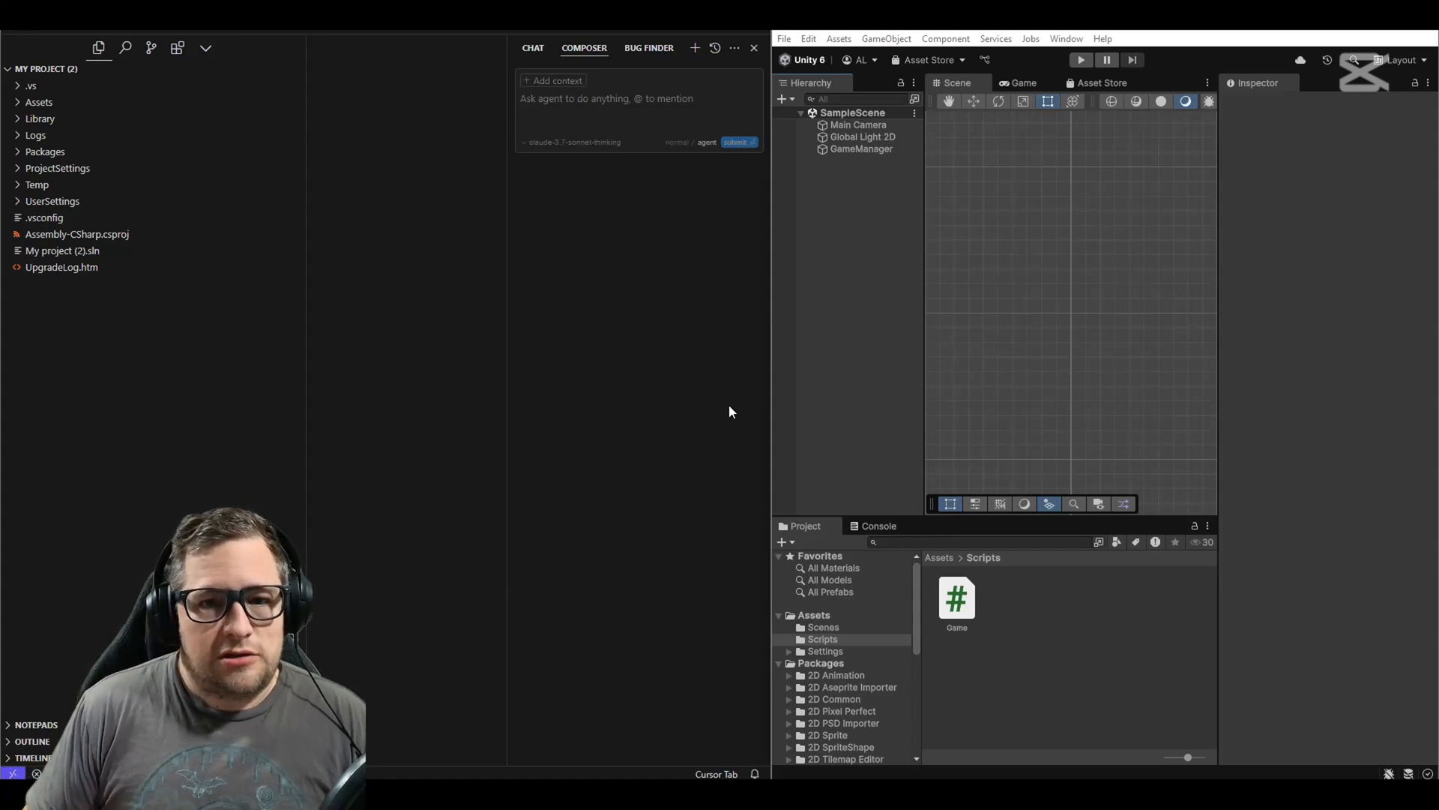
Inspect the Game script, the GameManager's components and the main camera's projection settings
{"action": "left_click", "coordinate": [860, 148]}
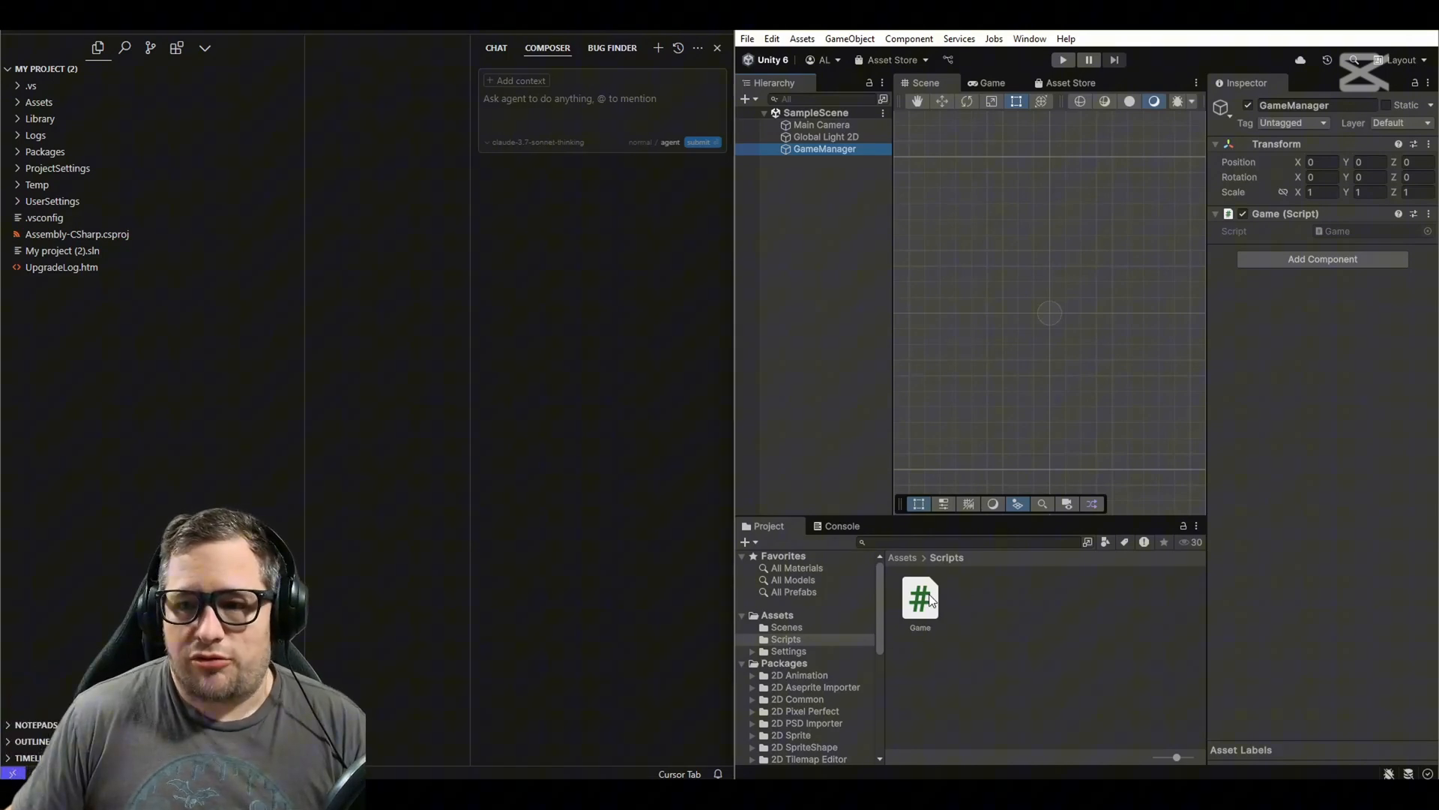
{"action": "left_click", "coordinate": [919, 596]}
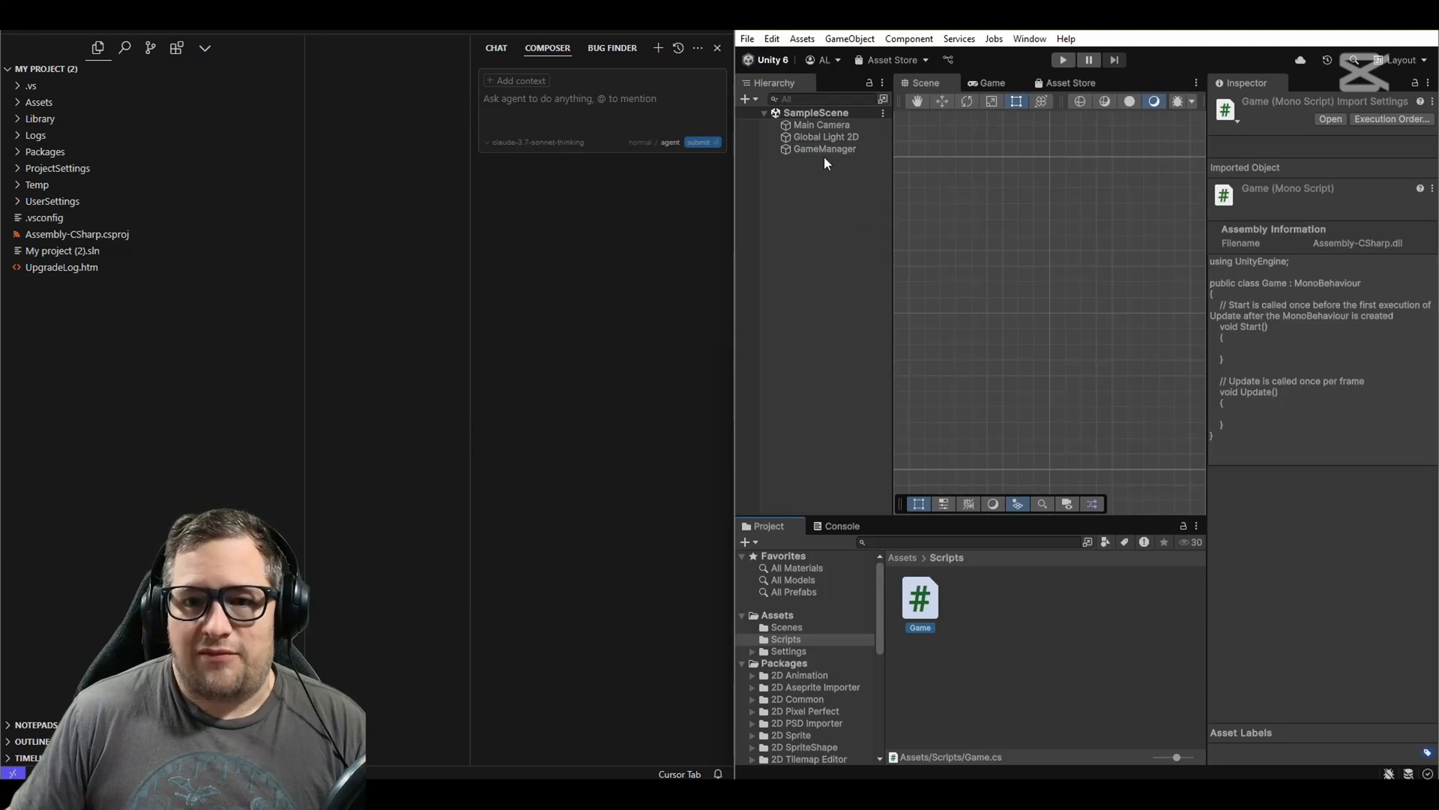
{"action": "left_click", "coordinate": [823, 149]}
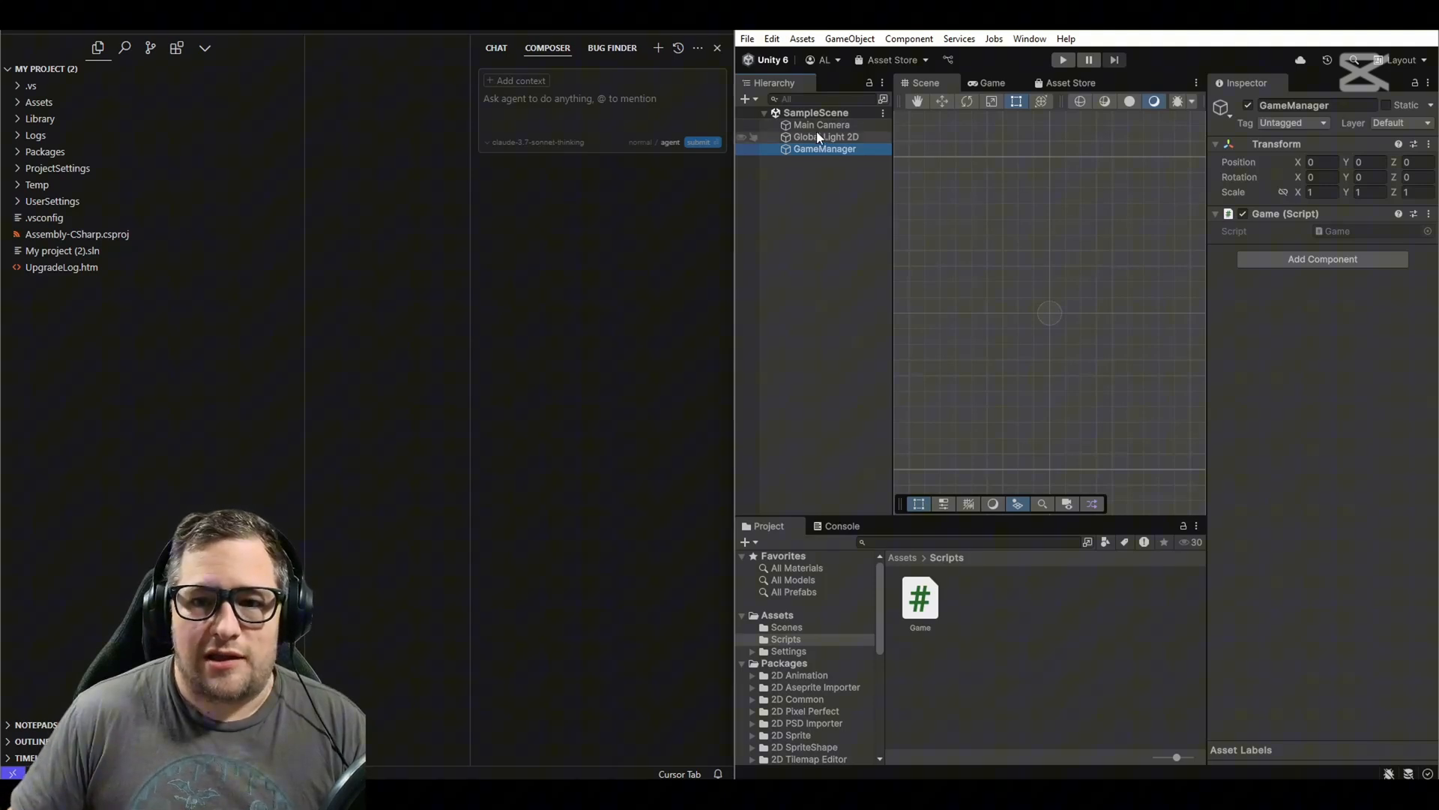
{"action": "left_click", "coordinate": [821, 123]}
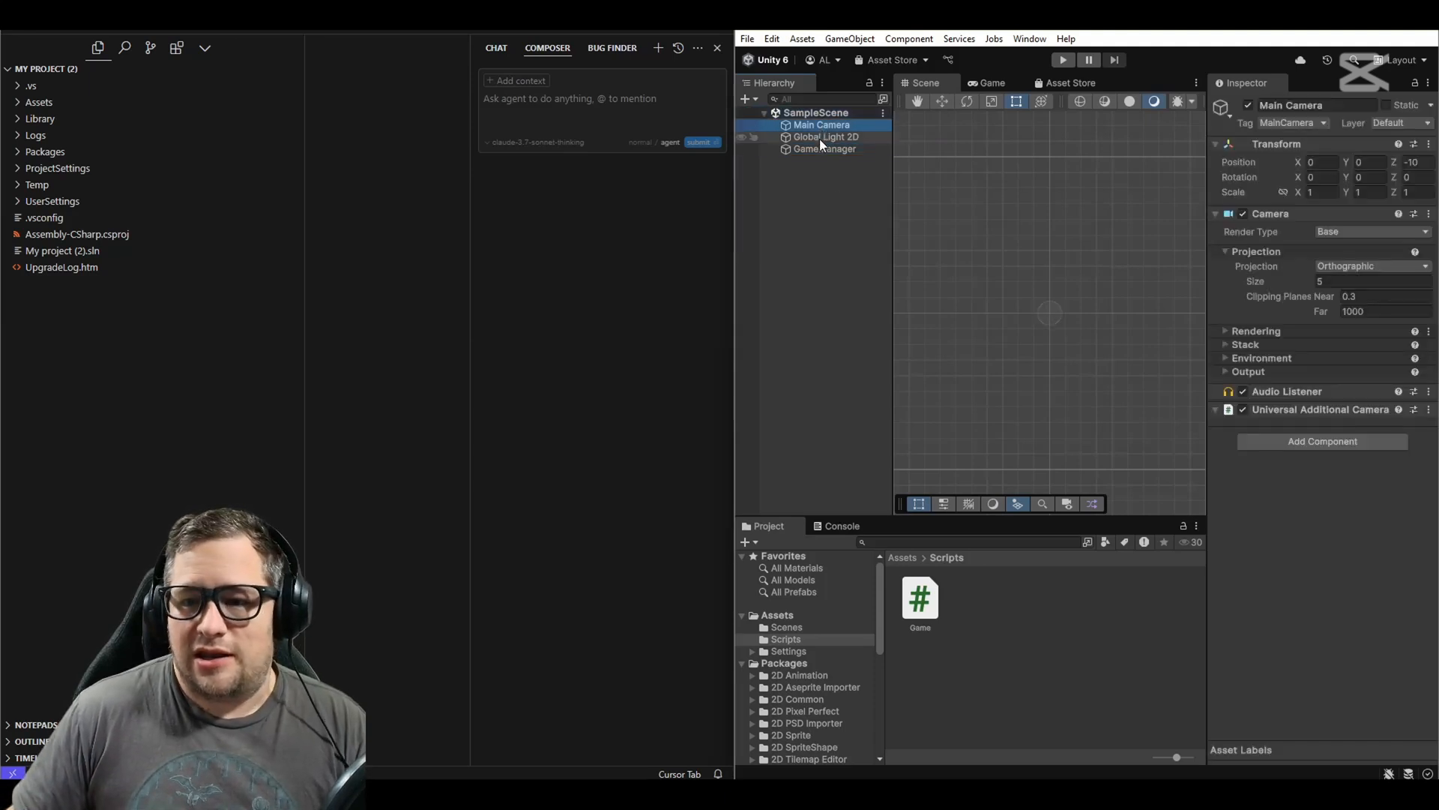
{"action": "left_click", "coordinate": [825, 136]}
{"action": "type", "text": "this is good I think, but shouldn't the player script be in its own class, and also when I move it only moves a little and then goes back to the center, almost like its clamped to a very small space."}
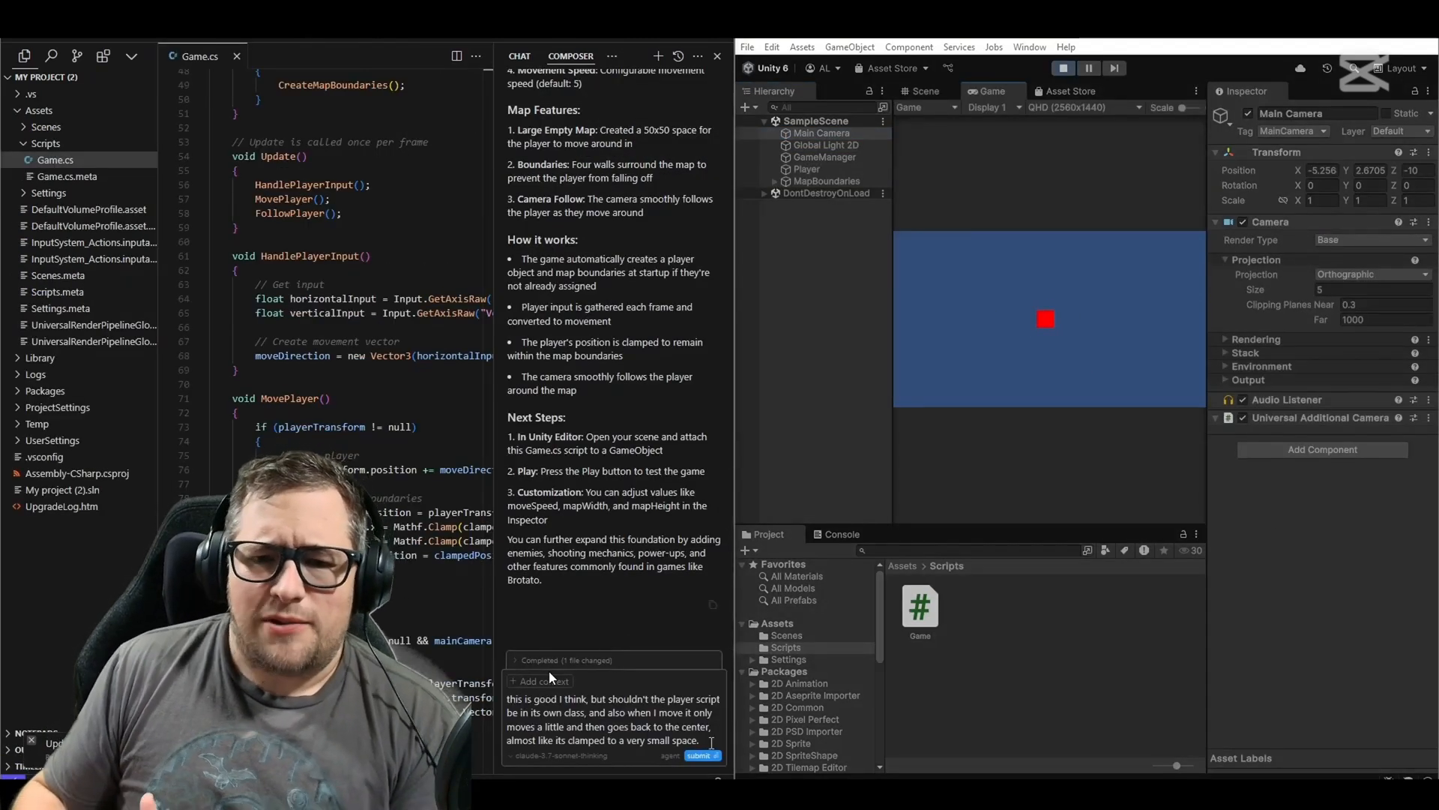
Send the request for a separate player script, walls and floor, accept the changes, and playtest
{"action": "left_click", "coordinate": [923, 90]}
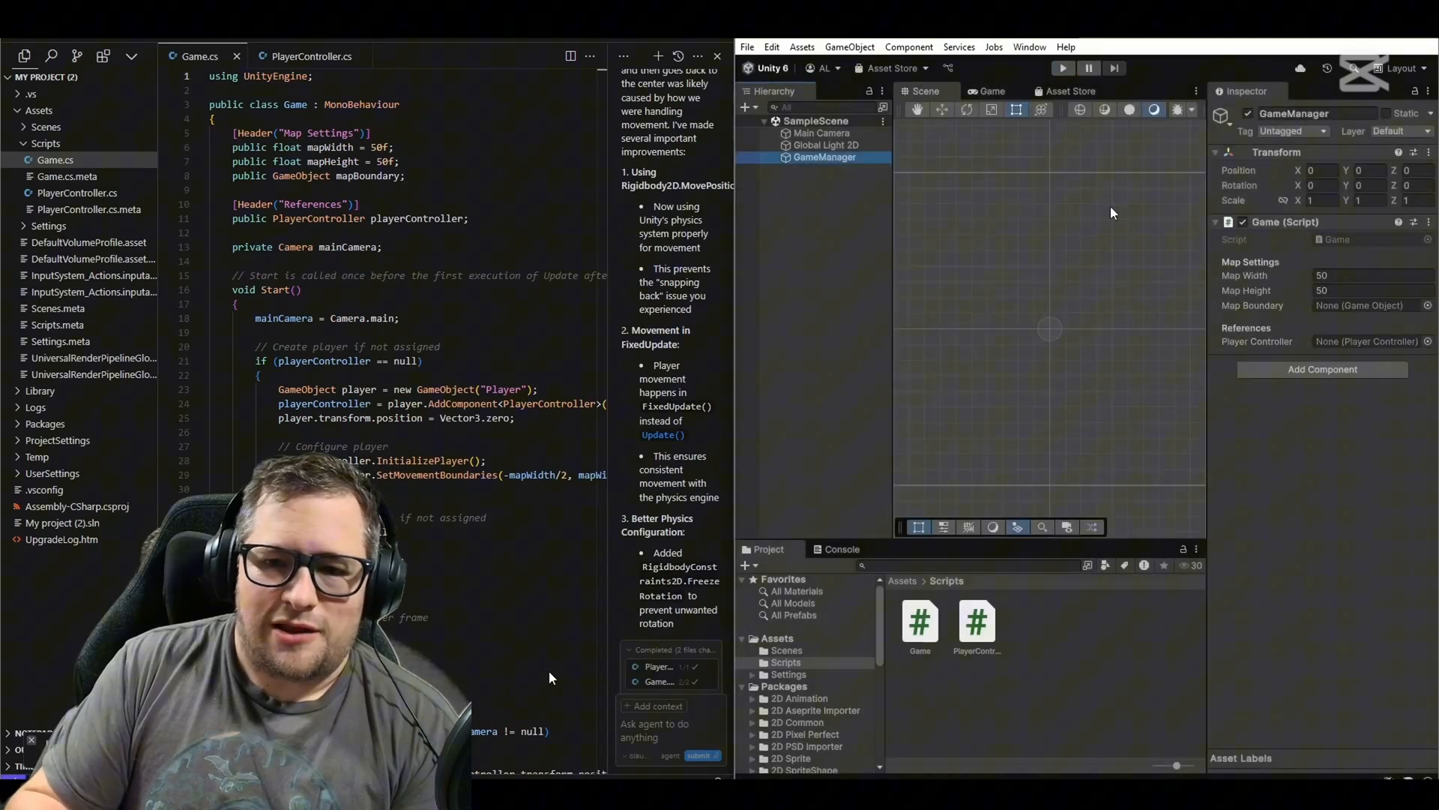
{"action": "left_click", "coordinate": [1063, 67]}
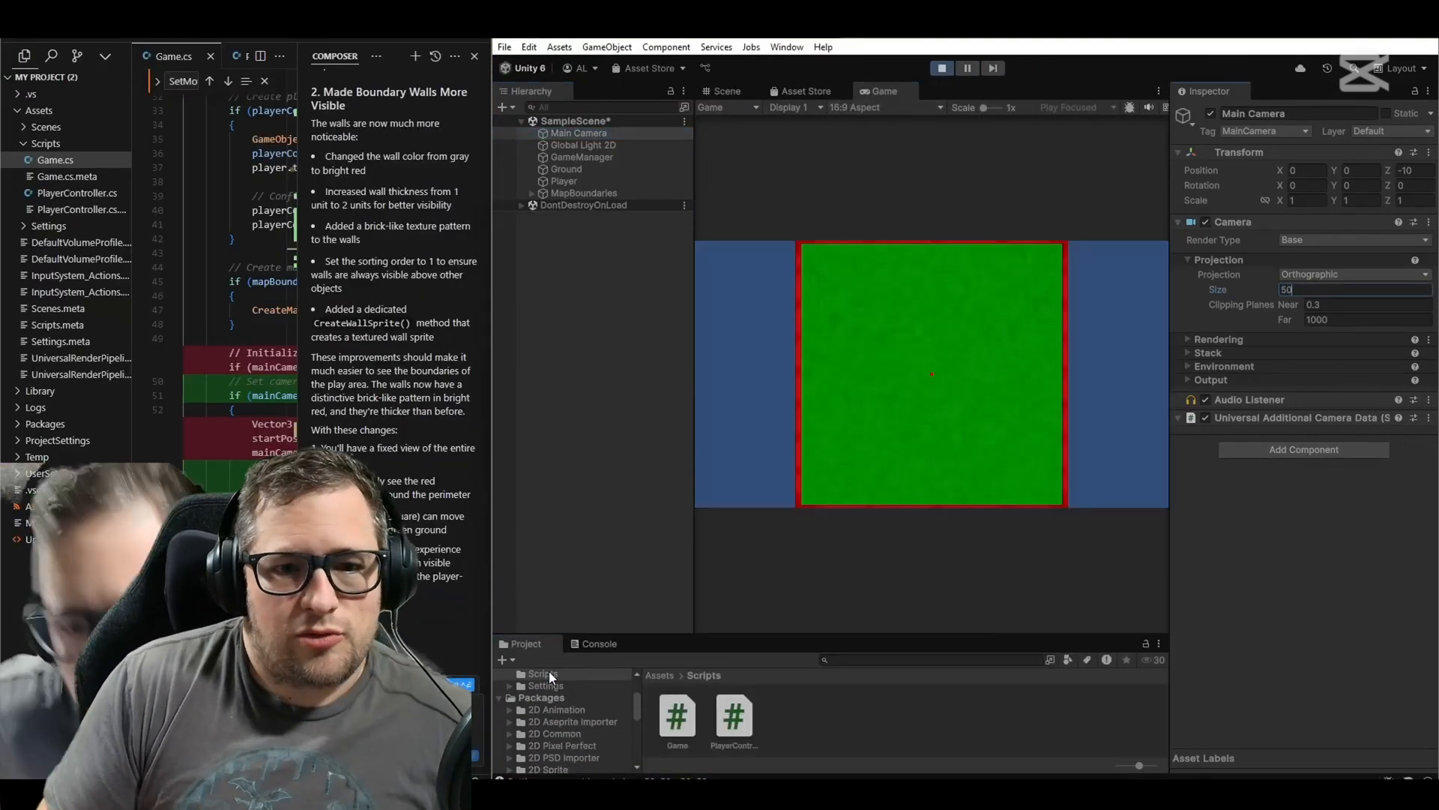
{"action": "left_click", "coordinate": [727, 90]}
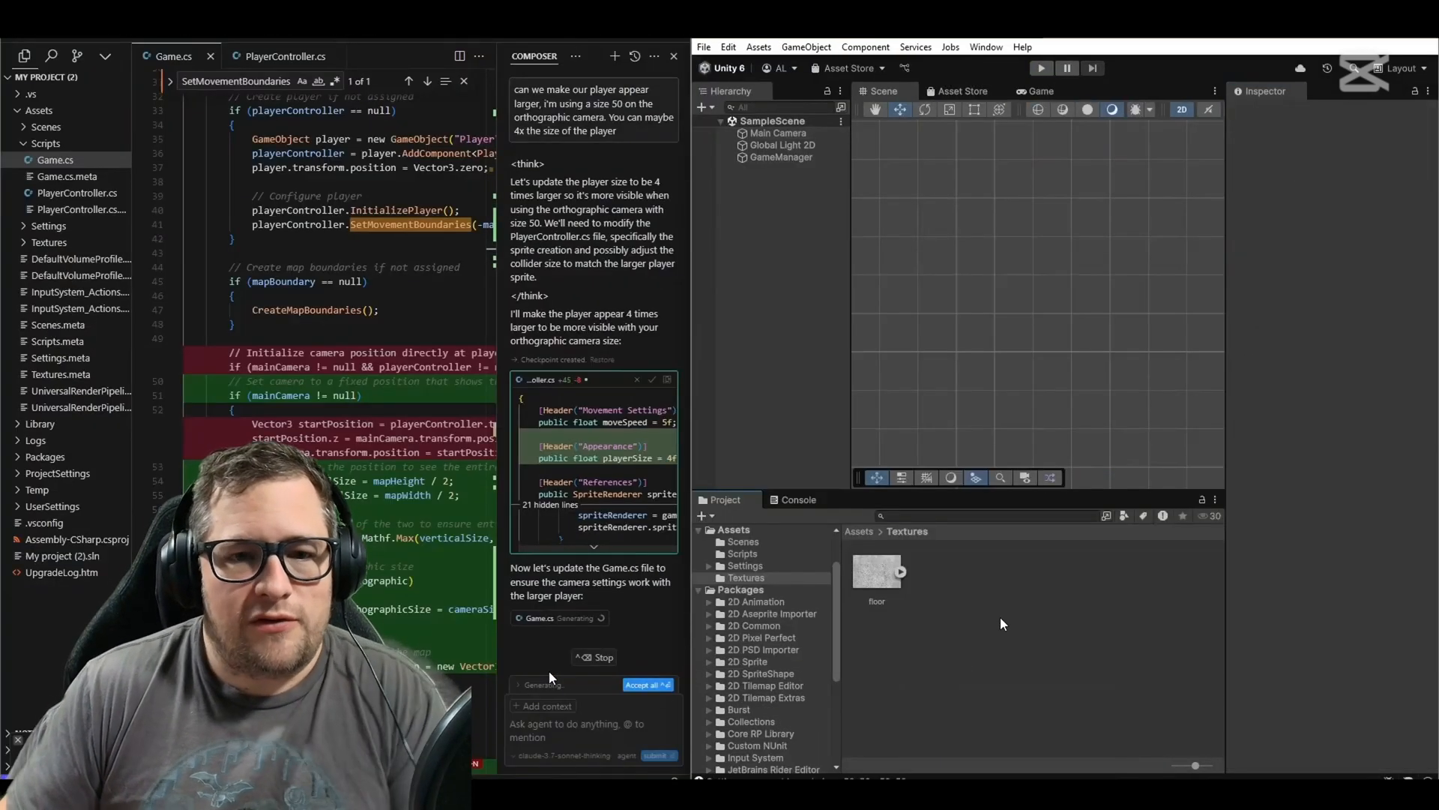
{"action": "left_click", "coordinate": [875, 572]}
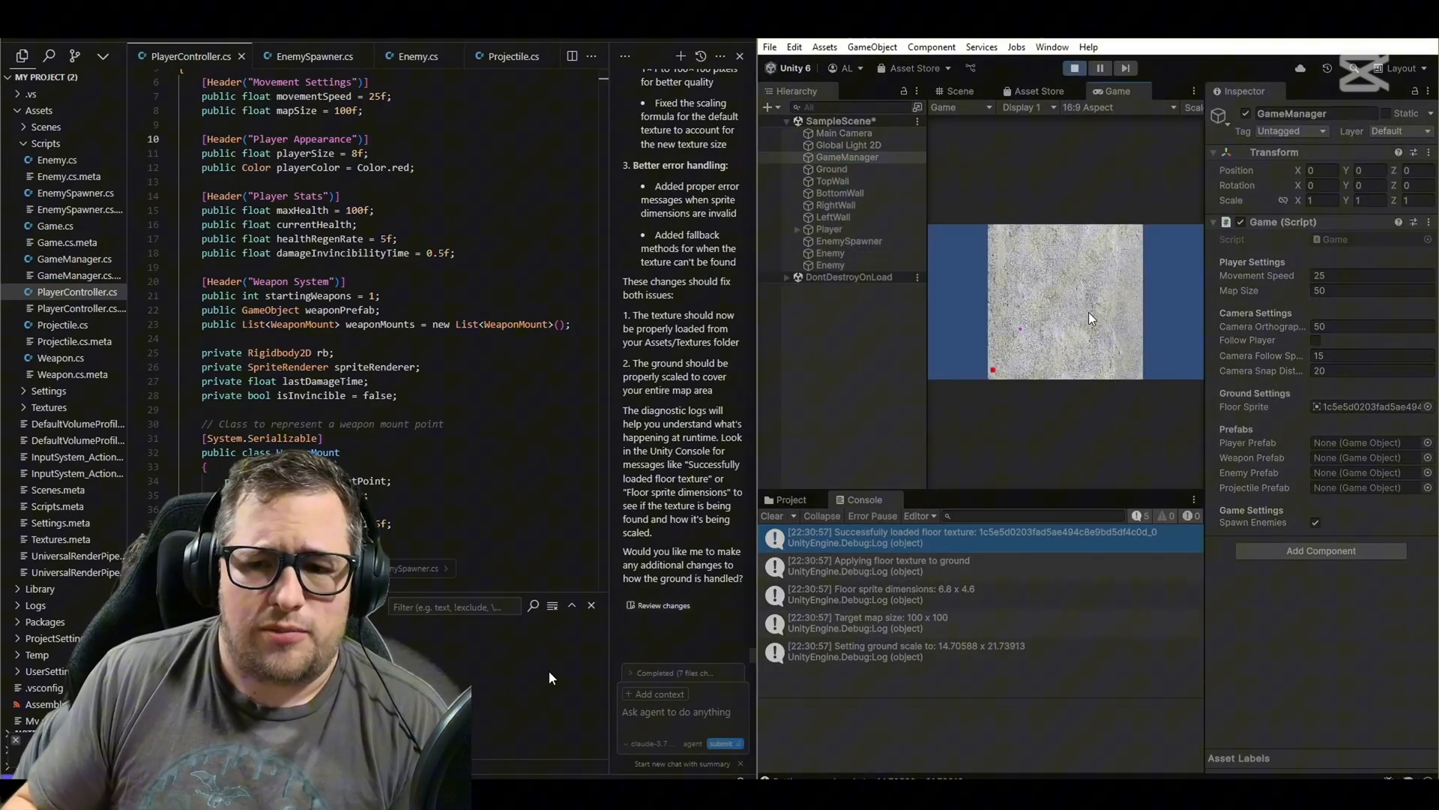
Check player size and ask Composer about playerSize, enemy sizes and mounting a weapon
{"action": "left_click", "coordinate": [829, 229]}
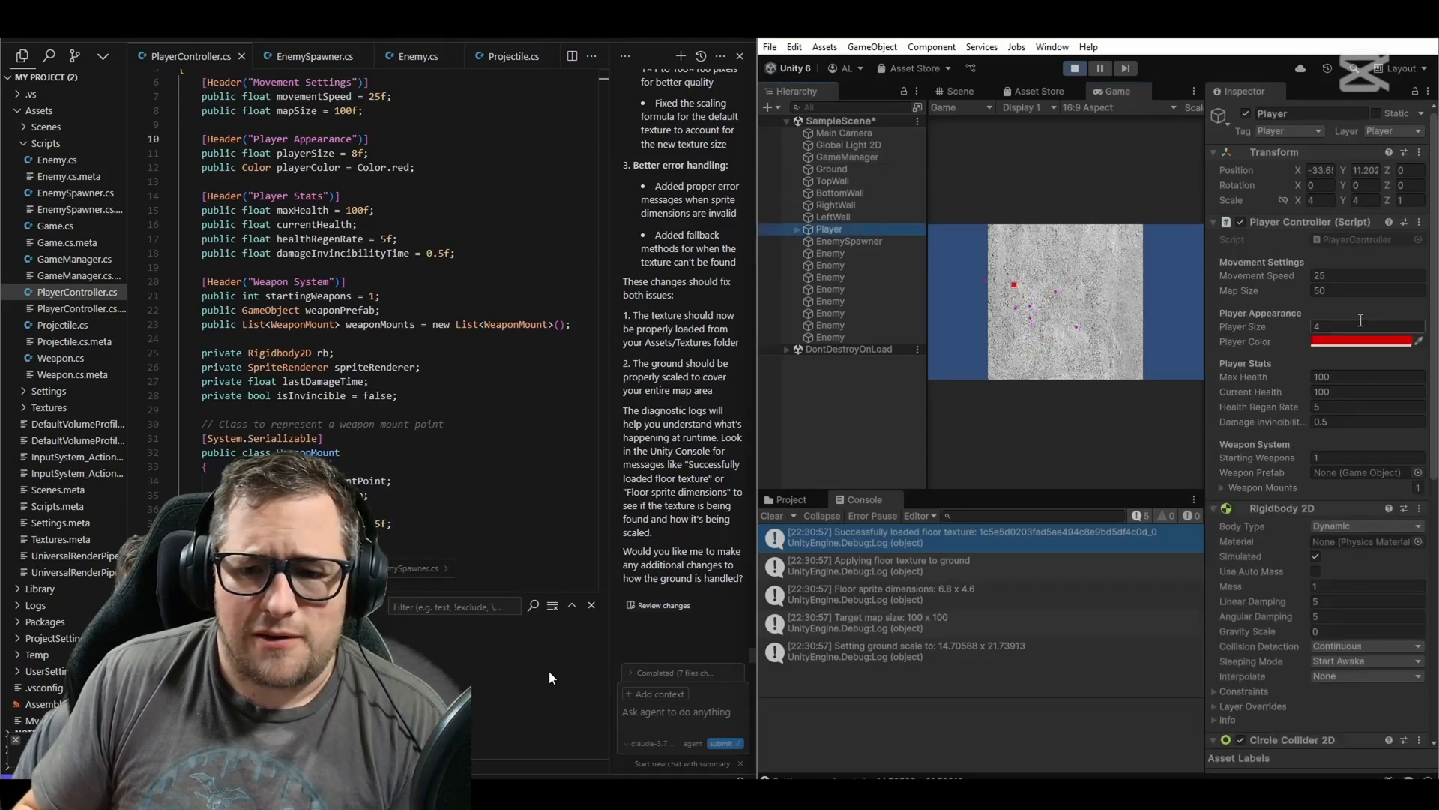
{"action": "left_click", "coordinate": [1074, 68]}
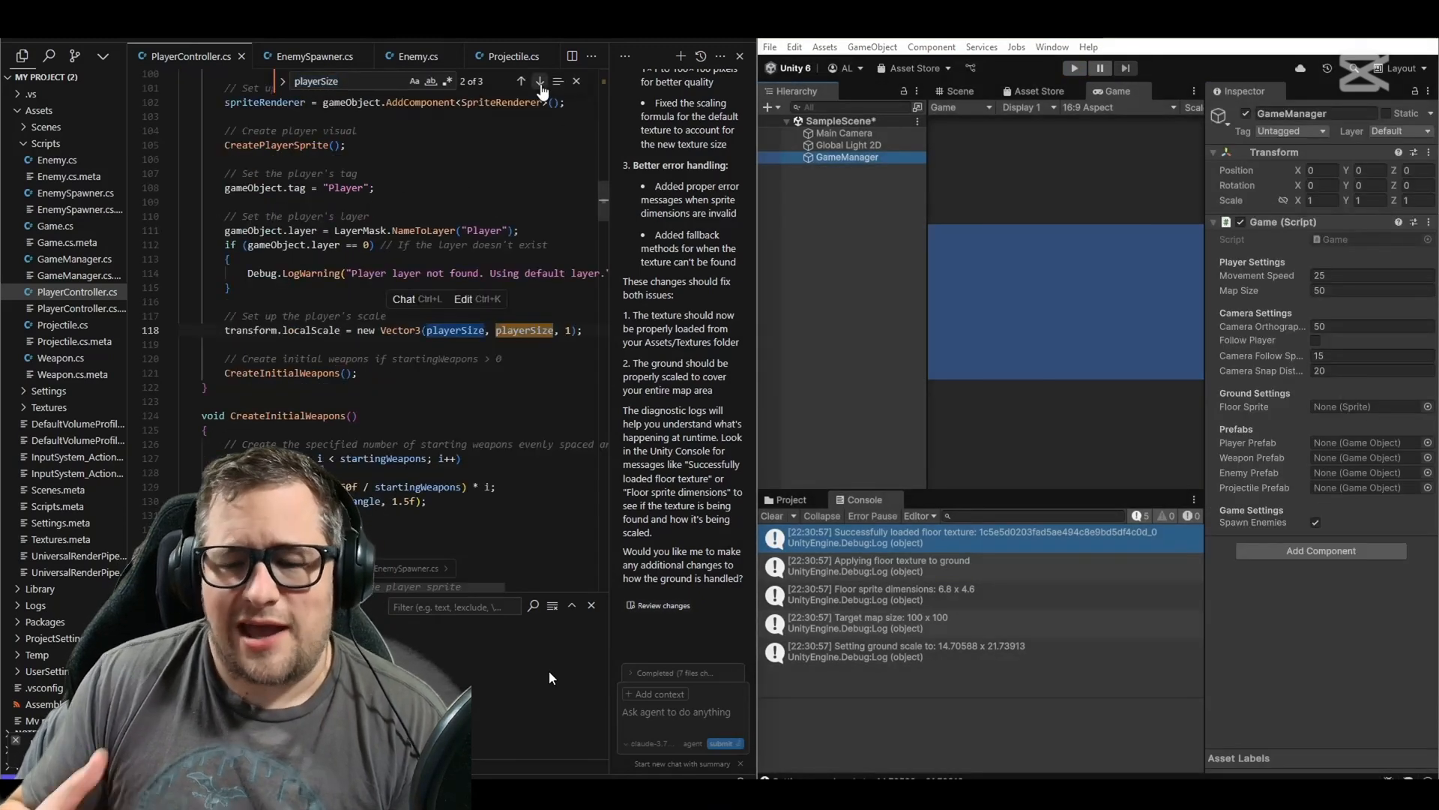
{"action": "type", "text": "okay for playerSize and enemy size i'd like"}
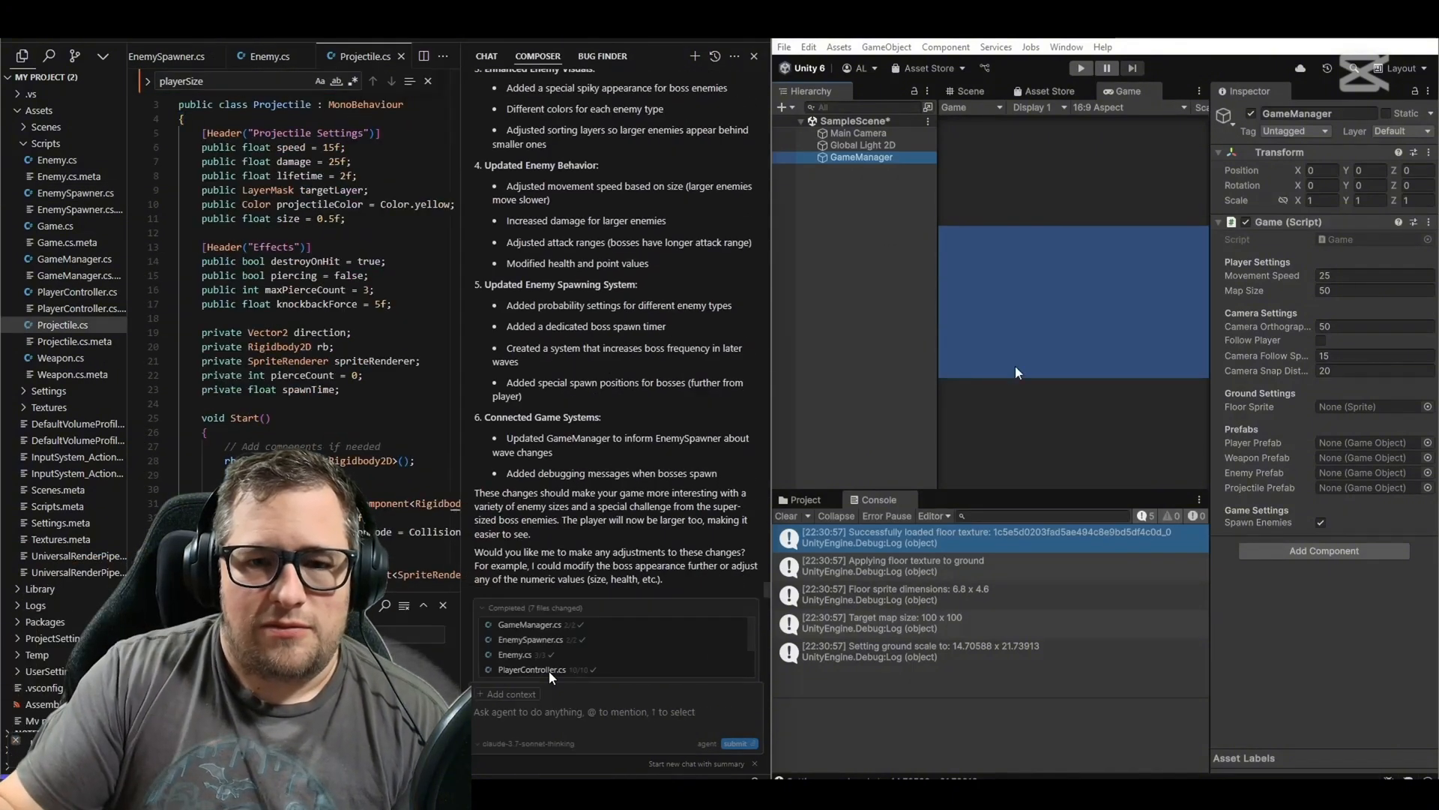
{"action": "left_click", "coordinate": [1079, 68]}
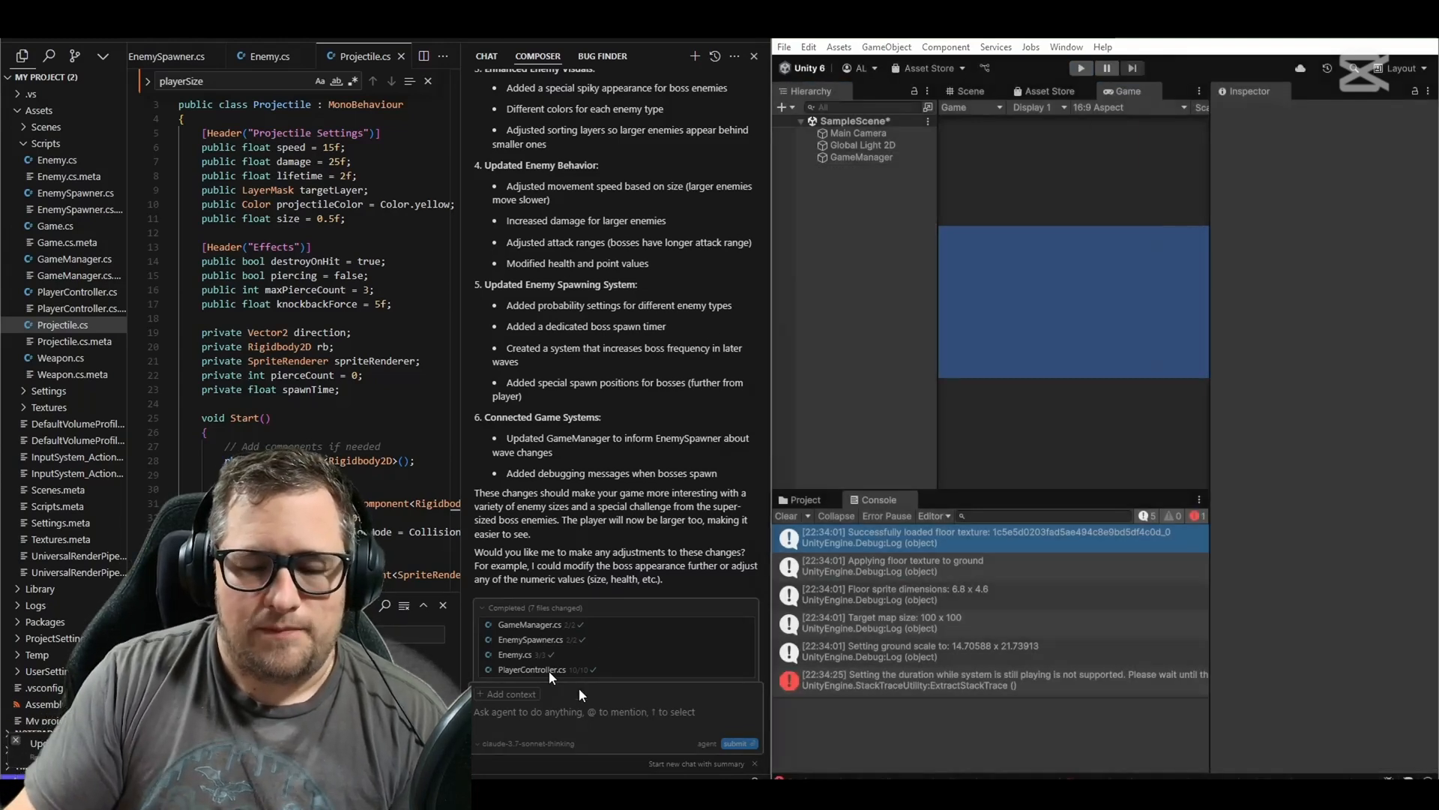
{"action": "type", "text": "can we go ahead and mount a weapon to the player"}
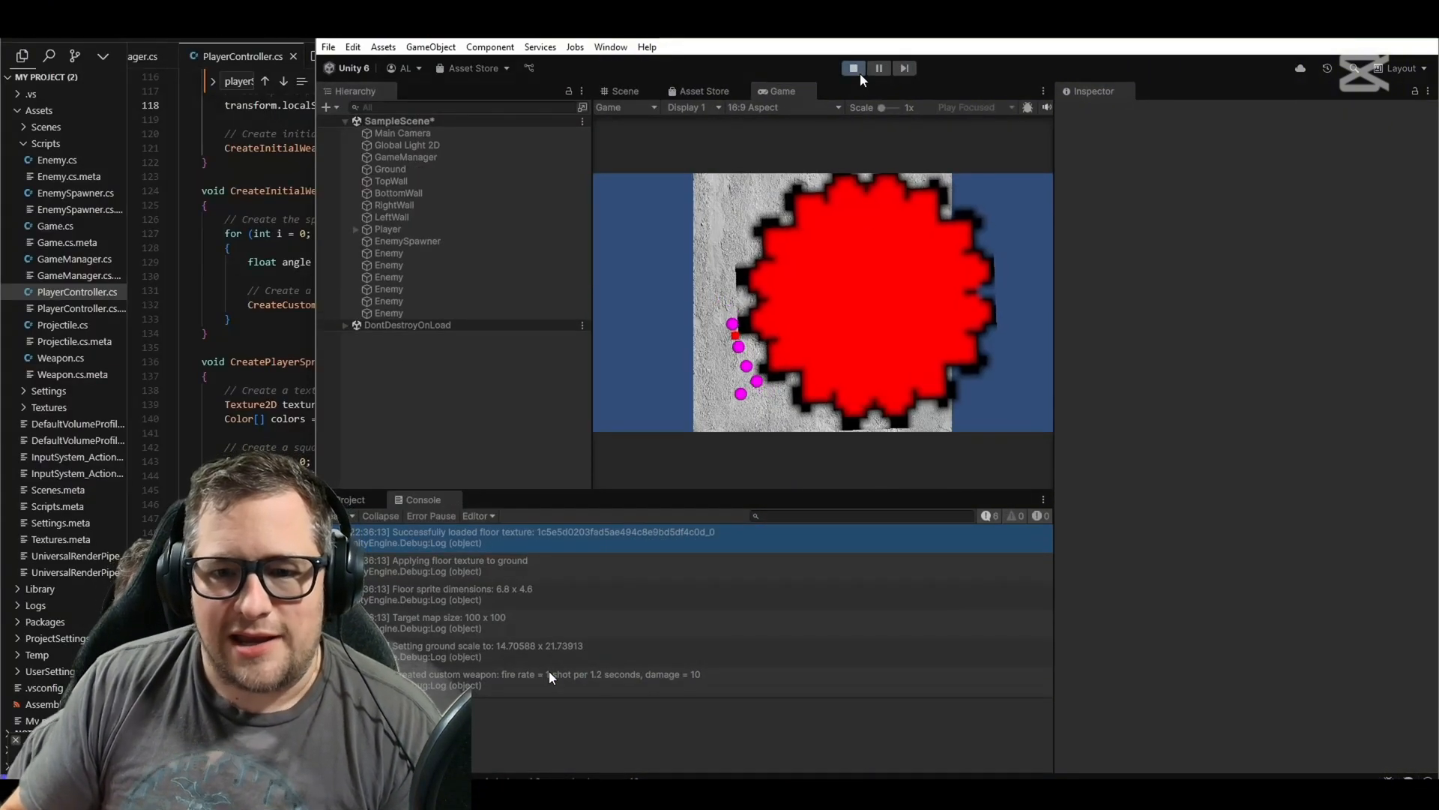
Select the large boss enemy in the running game to inspect its stats
{"action": "left_click", "coordinate": [386, 228]}
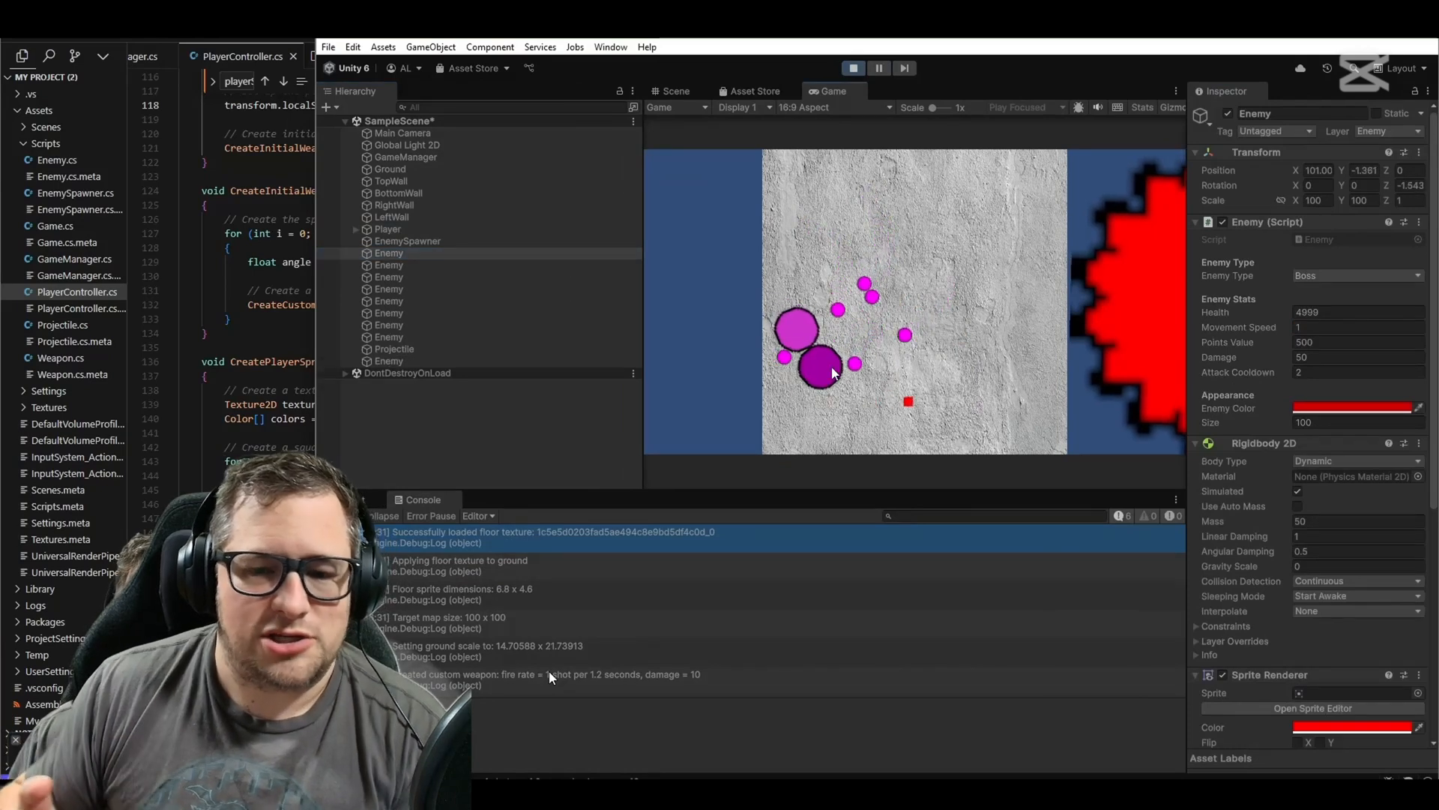
{"action": "left_click", "coordinate": [388, 229]}
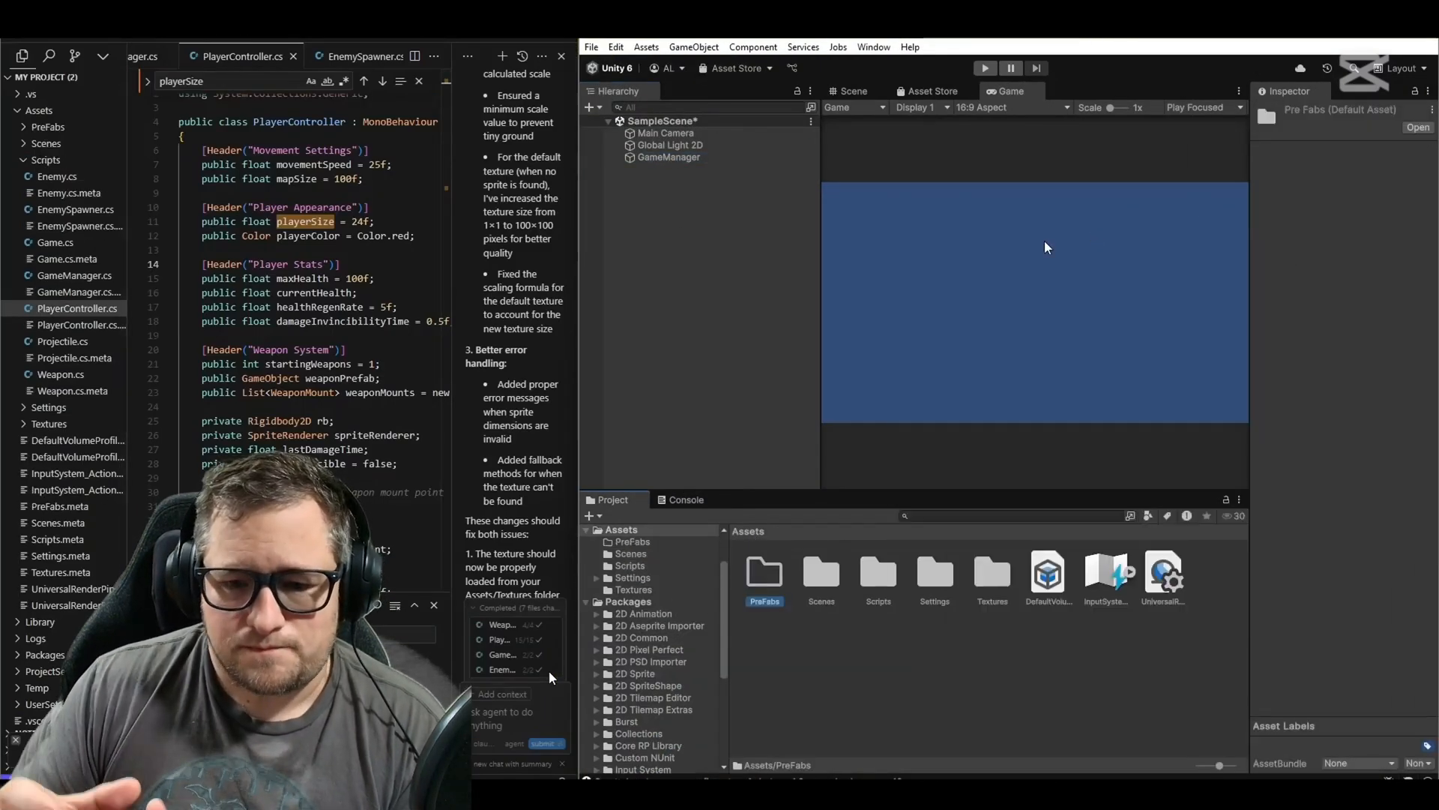
Inspect the new Player prefab's settings in Unity
{"action": "left_click", "coordinate": [984, 68]}
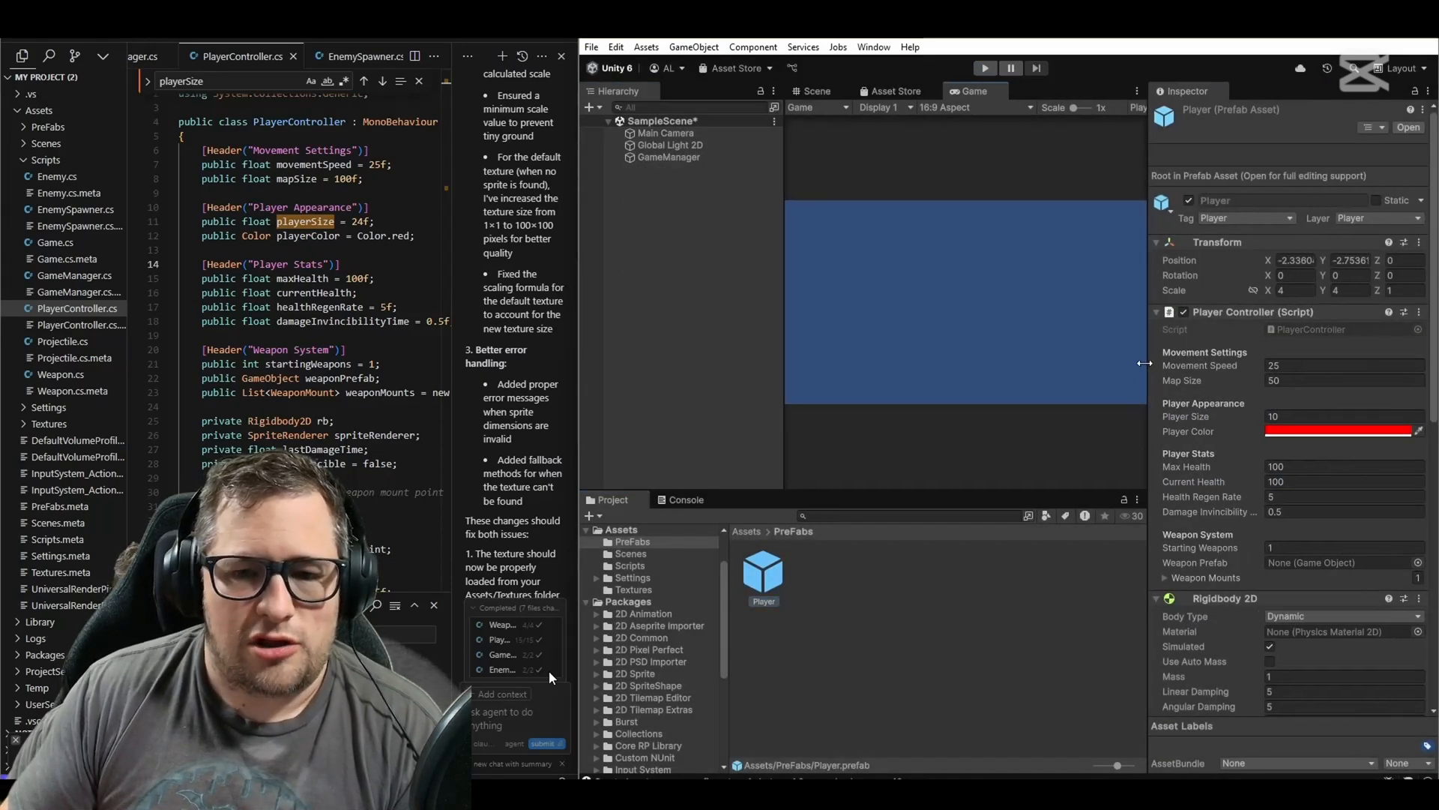
{"action": "left_click", "coordinate": [985, 68]}
{"action": "type", "text": "6"}
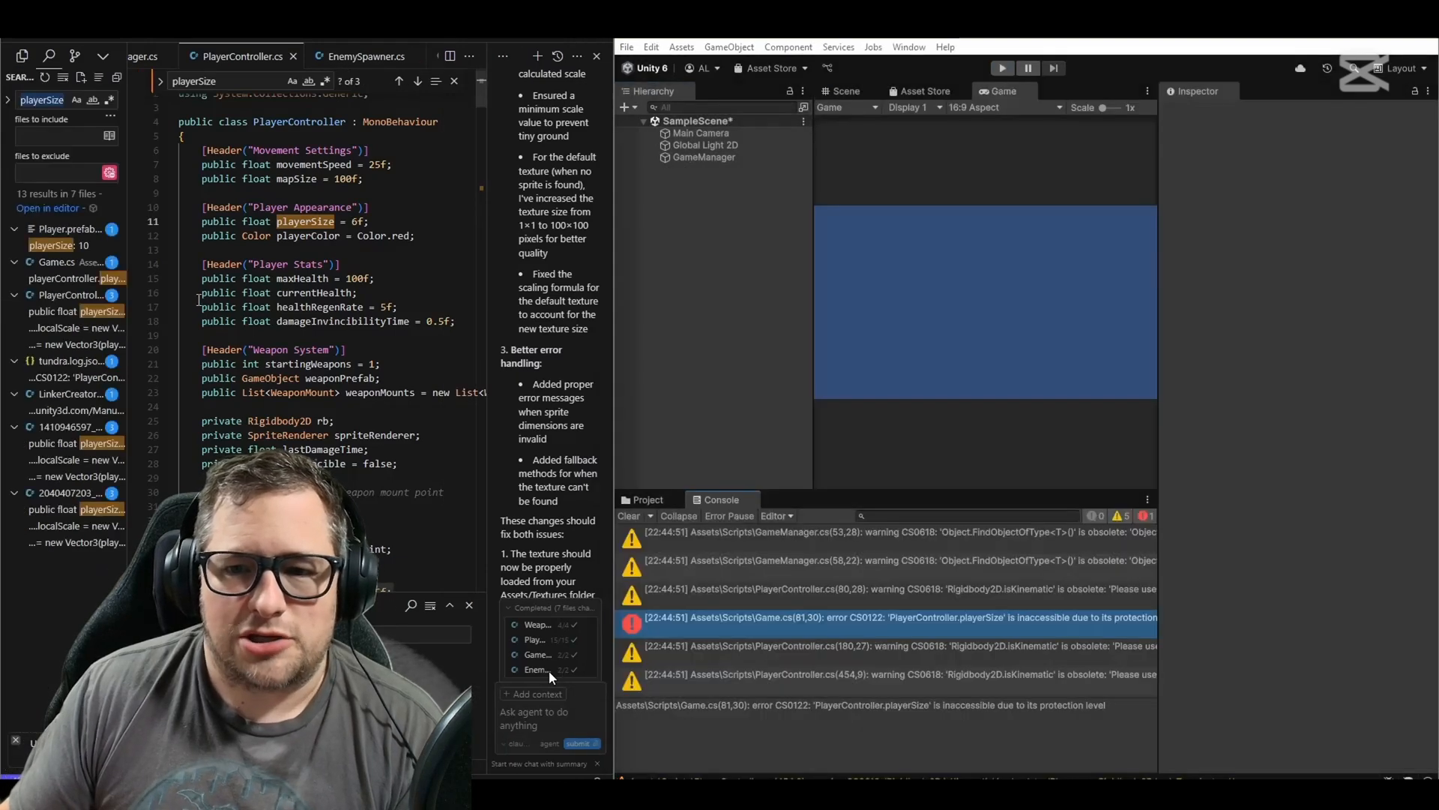
{"action": "left_click", "coordinate": [168, 56]}
{"action": "type", "text": "our projectiles seem to be colliding with us, we need to make it where they don't hit the player and actually shoot and hit enem"}
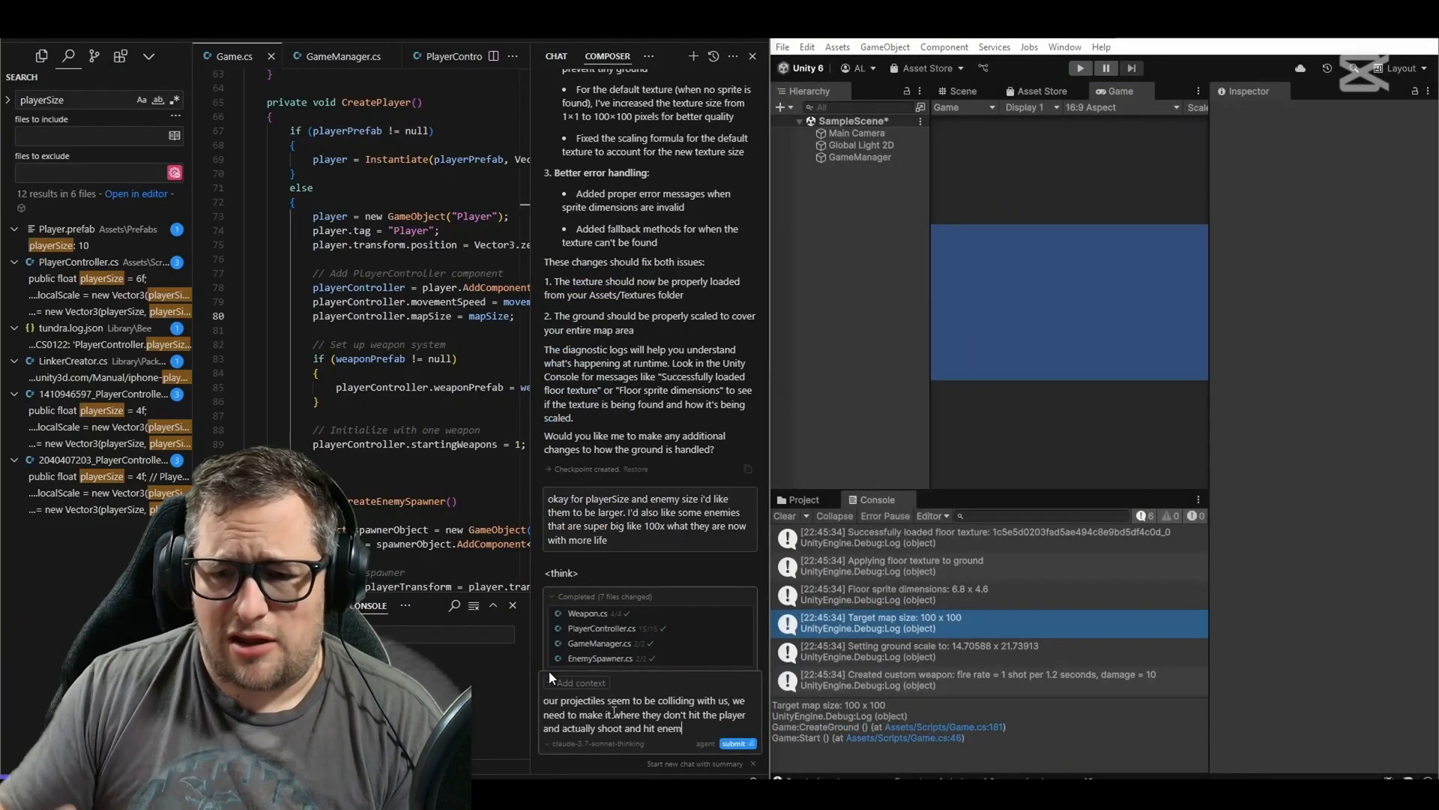
Submit the projectile-collision request, accept all changes, and playtest shots hitting enemies
{"action": "left_click", "coordinate": [736, 743]}
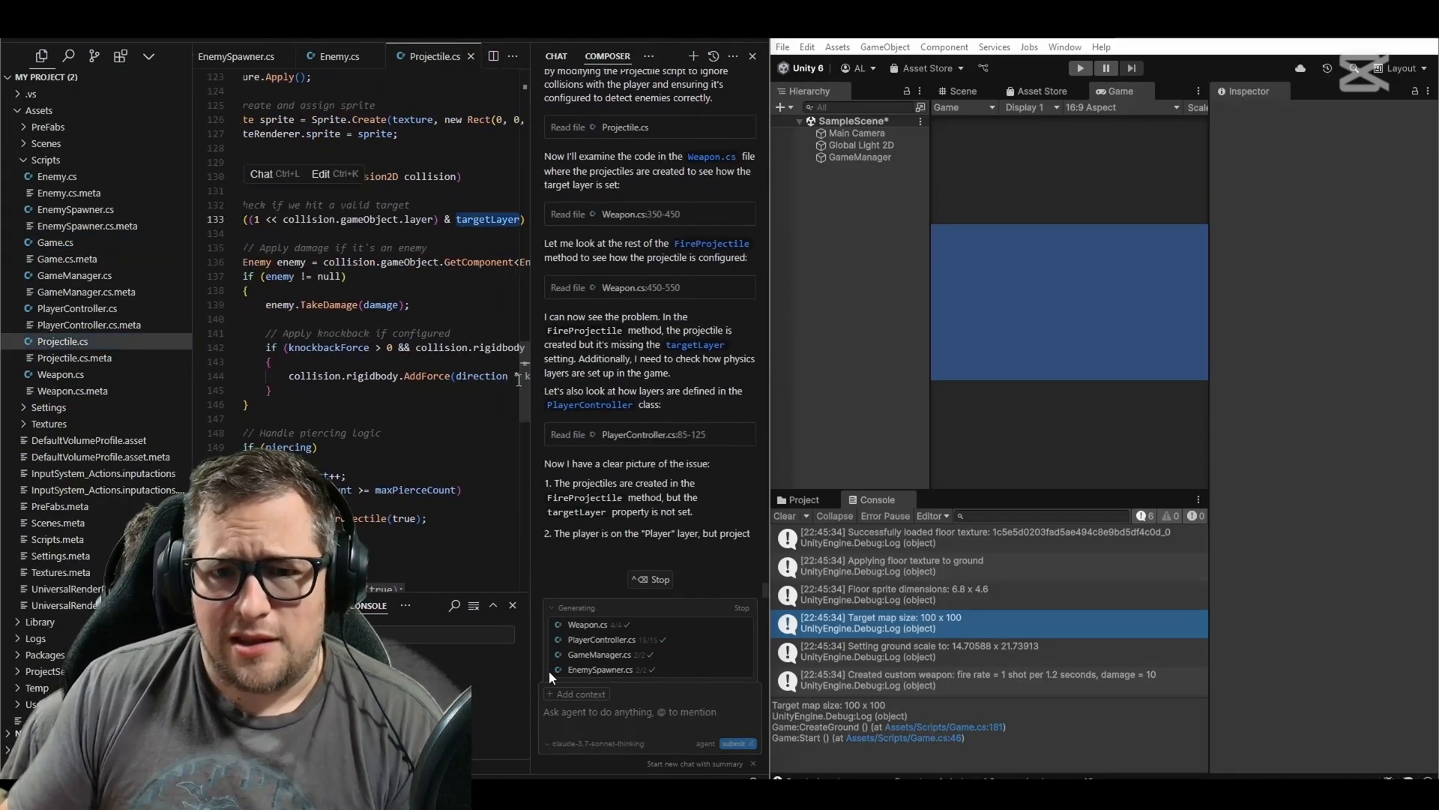
{"action": "left_click", "coordinate": [69, 57]}
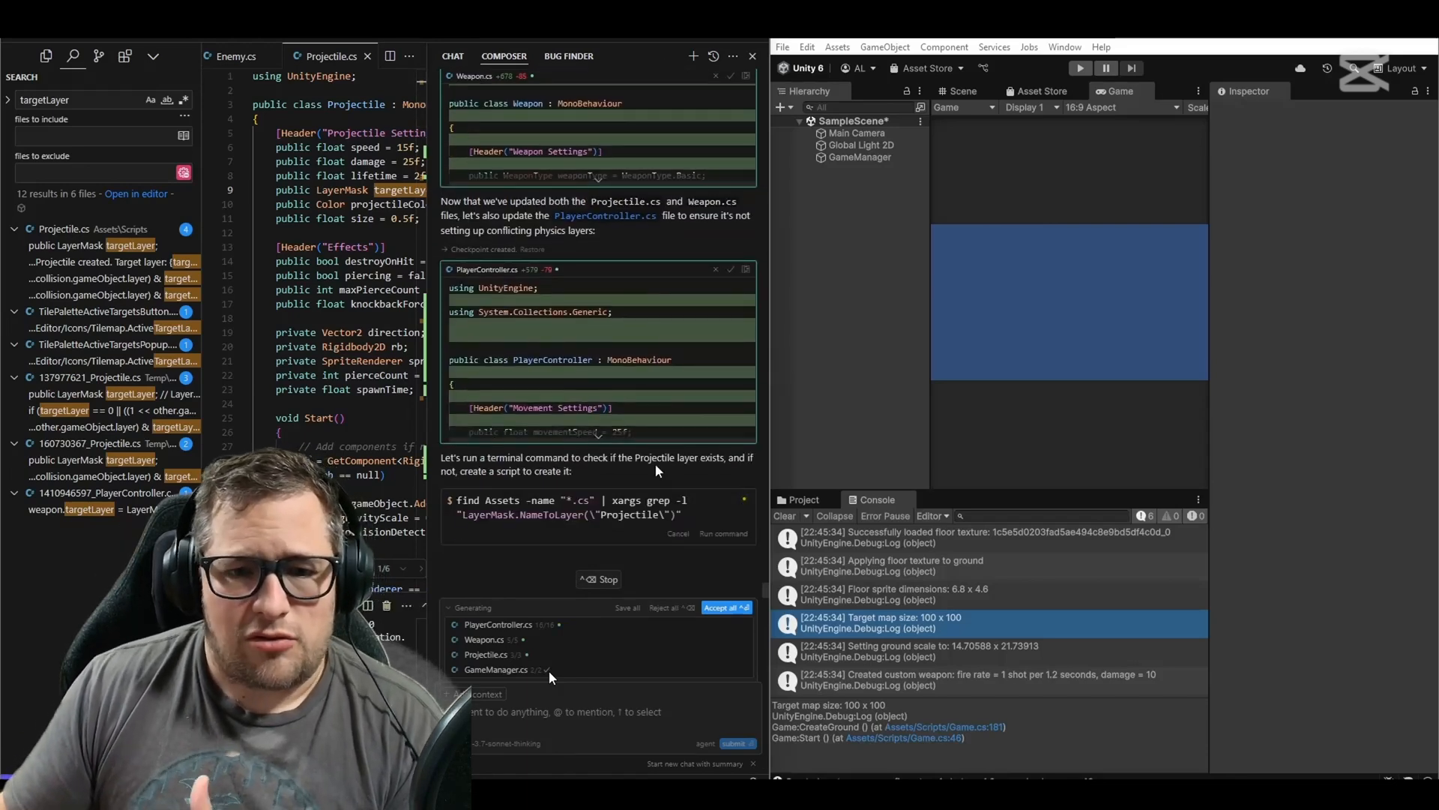
{"action": "left_click", "coordinate": [859, 157]}
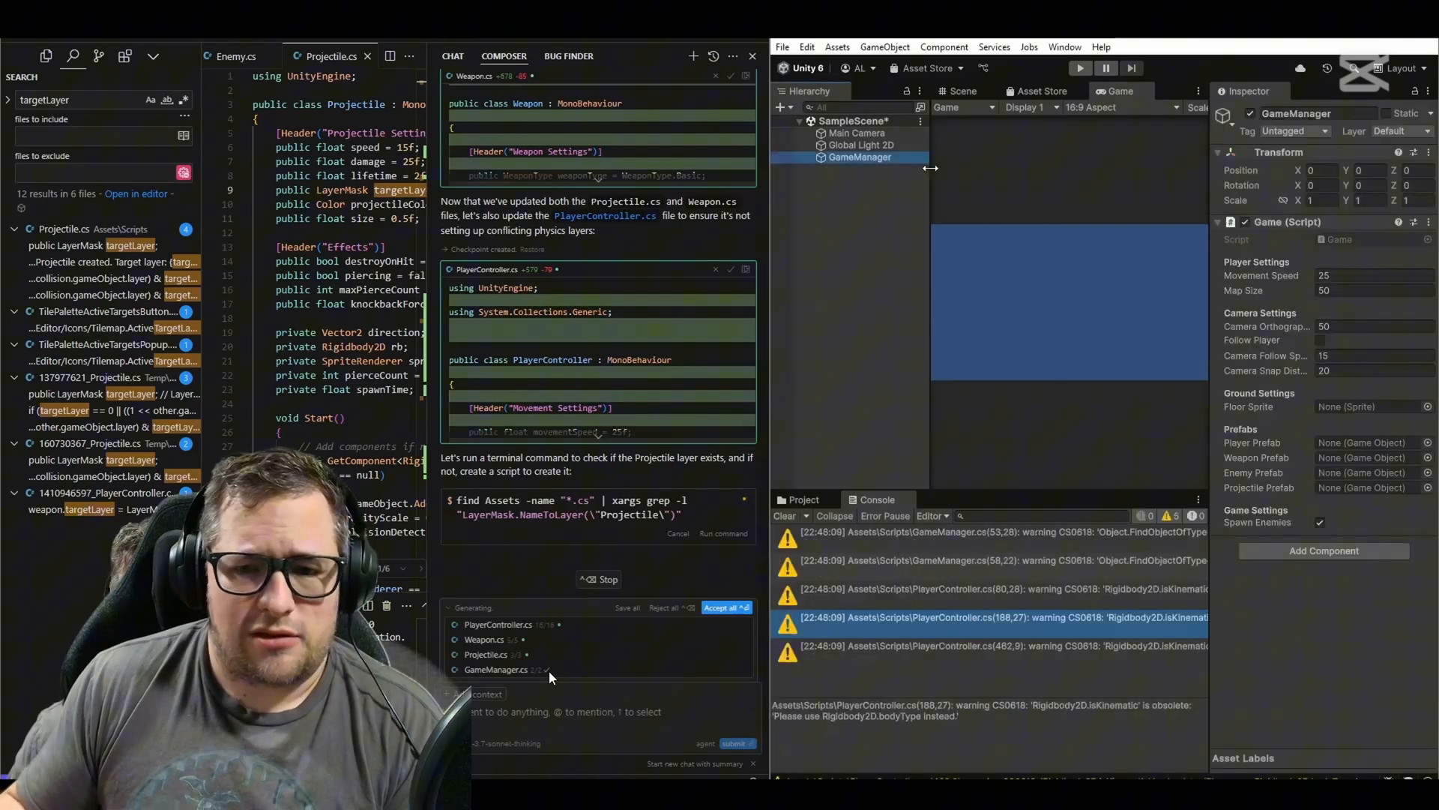
{"action": "left_click", "coordinate": [1387, 130]}
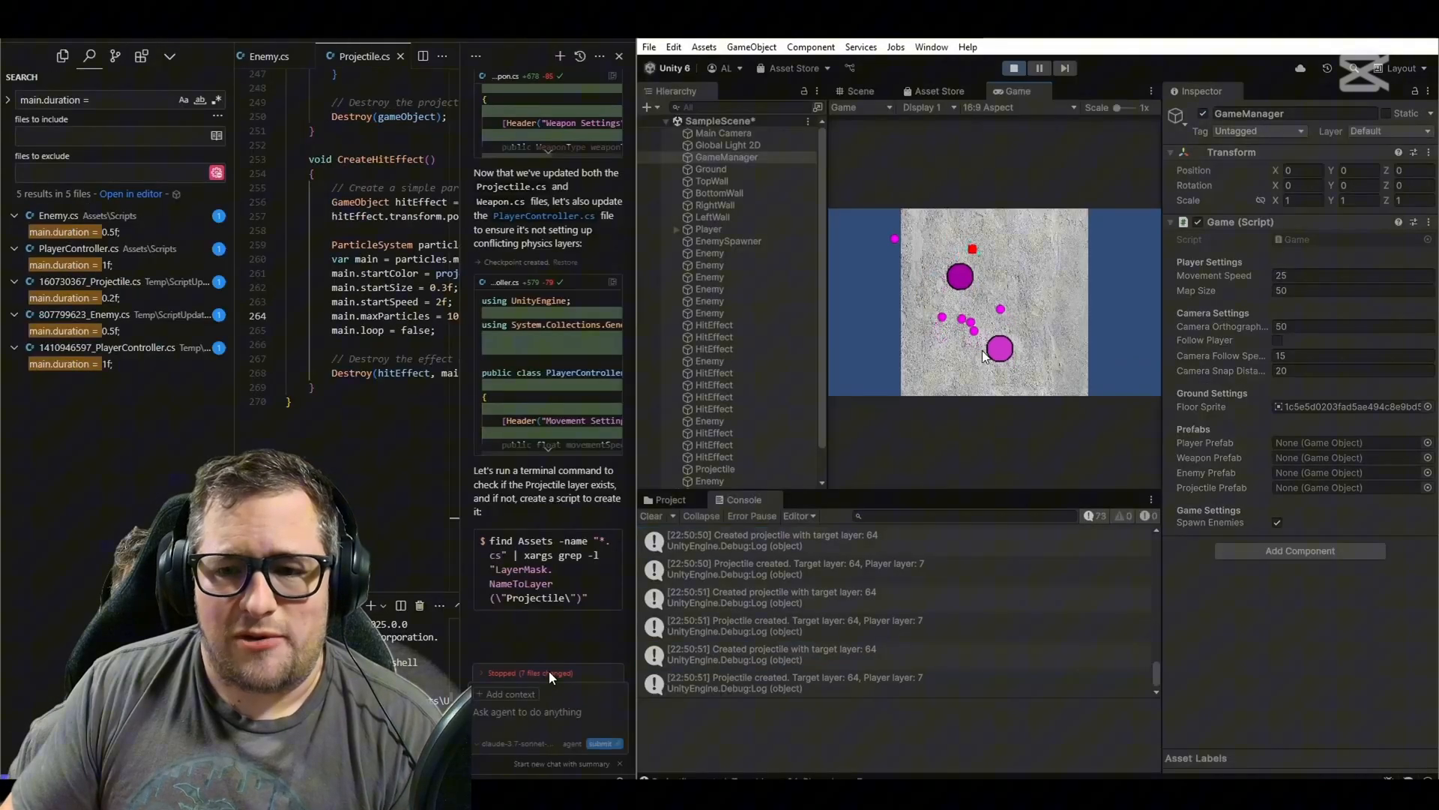
{"action": "left_click", "coordinate": [709, 266]}
{"action": "type", "text": "Lets add 5 additional guns to the player, each gun should be very different in speed of fire and damage, so faster rate would be lower"}
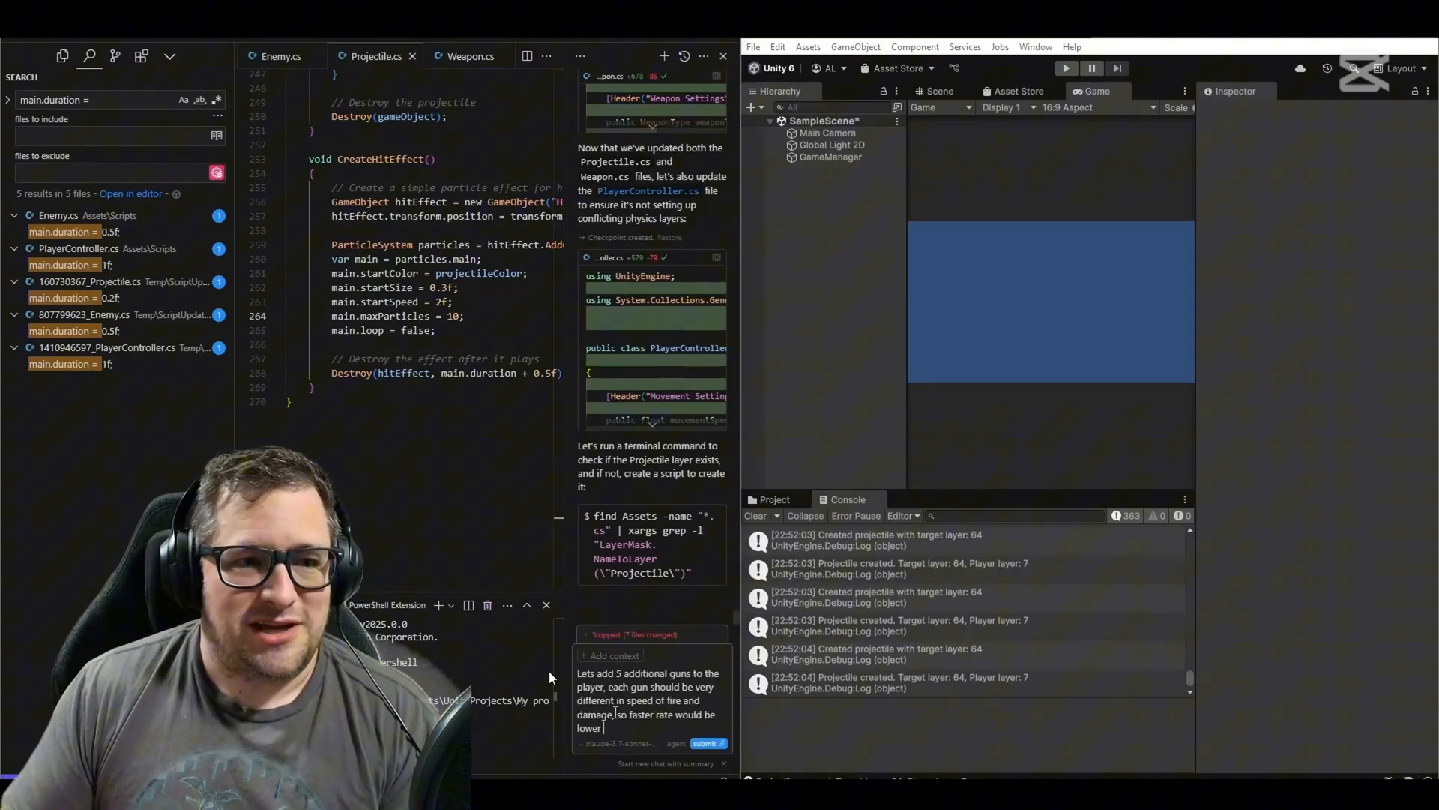
Request five more guns and an enemy spawning and size fix, then playtest briefly
{"action": "left_click", "coordinate": [708, 743]}
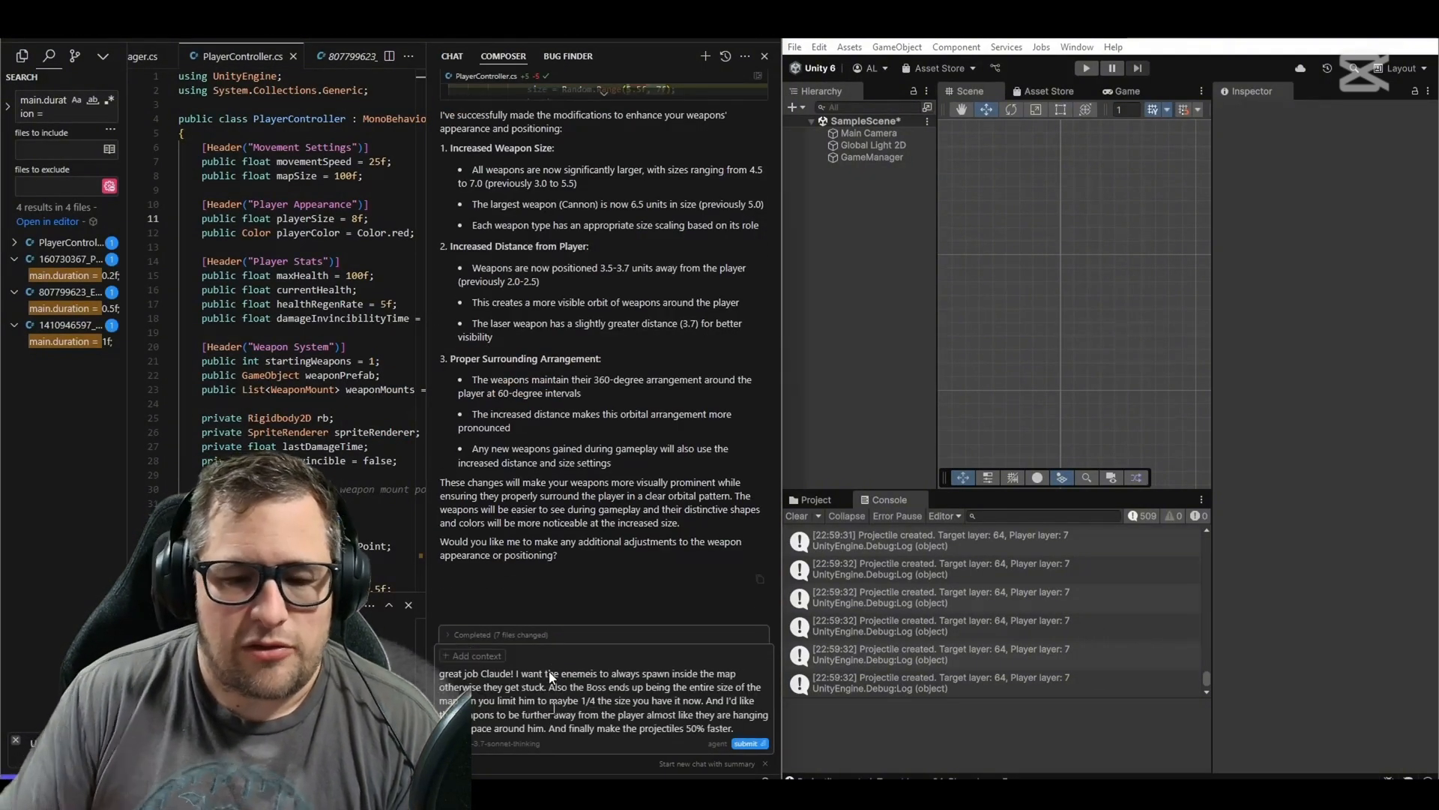
{"action": "left_click", "coordinate": [748, 743]}
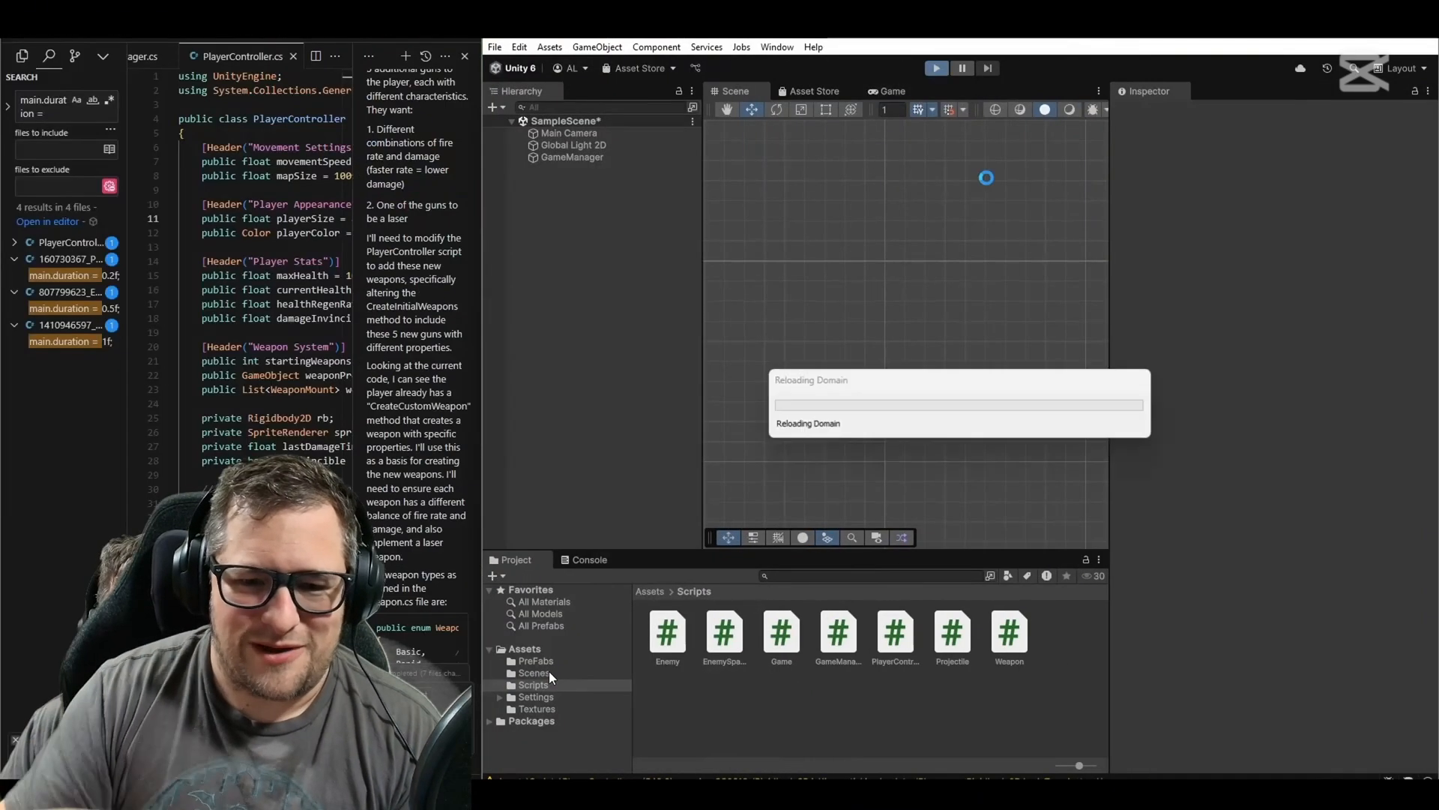
{"action": "left_click", "coordinate": [936, 67]}
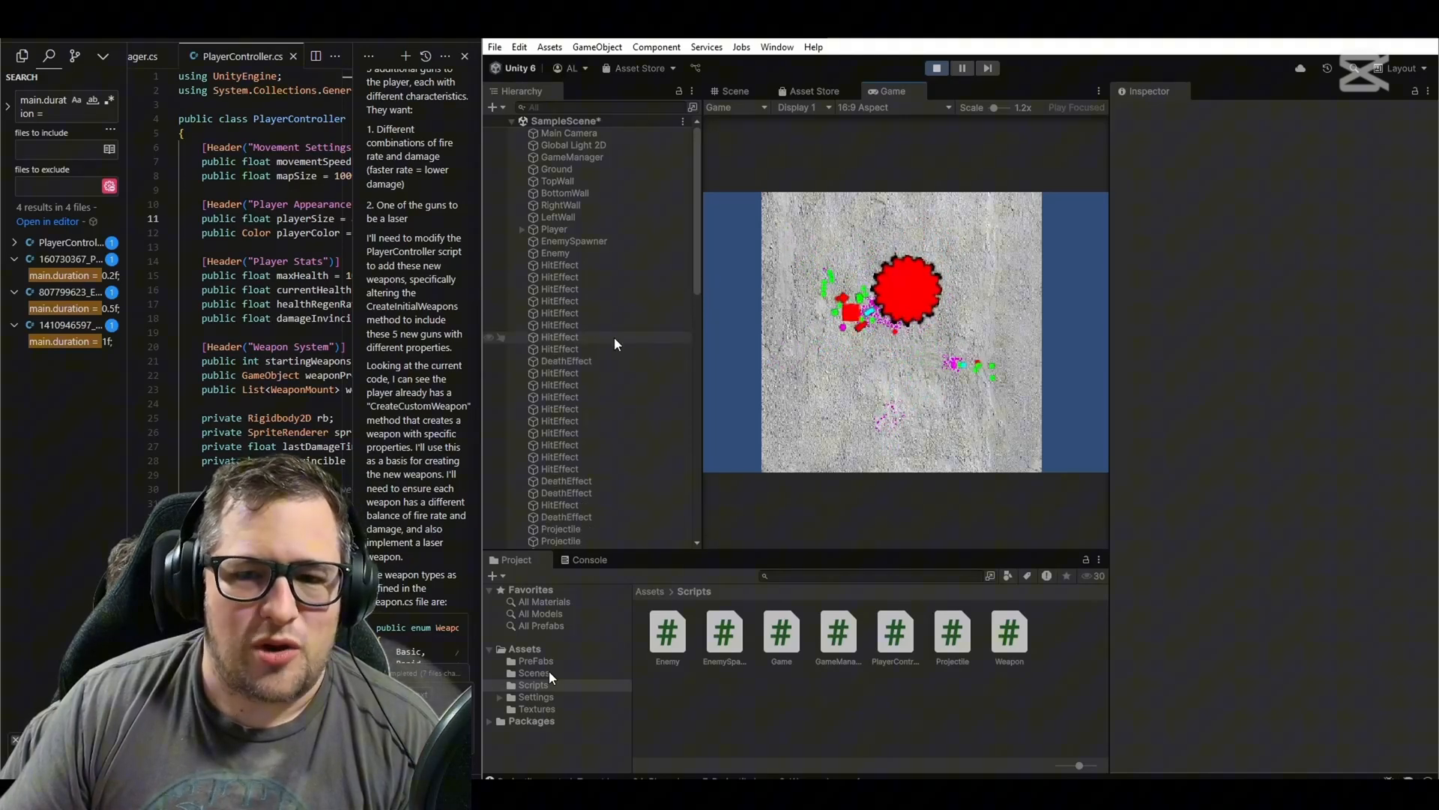
{"action": "left_click", "coordinate": [961, 67]}
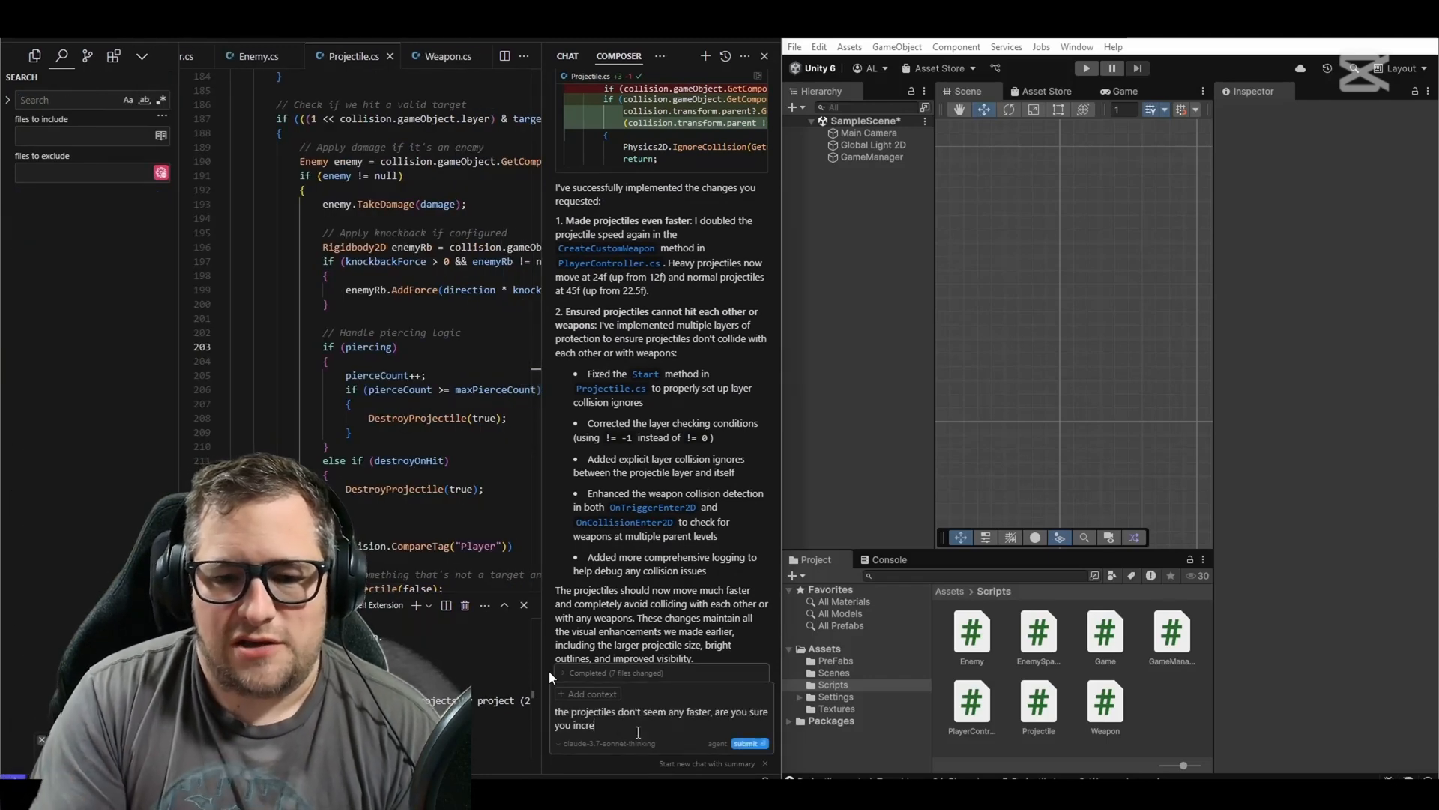
Report slow projectiles, ask the agent why the speed is 12, and accept its fix
{"action": "left_click", "coordinate": [748, 742]}
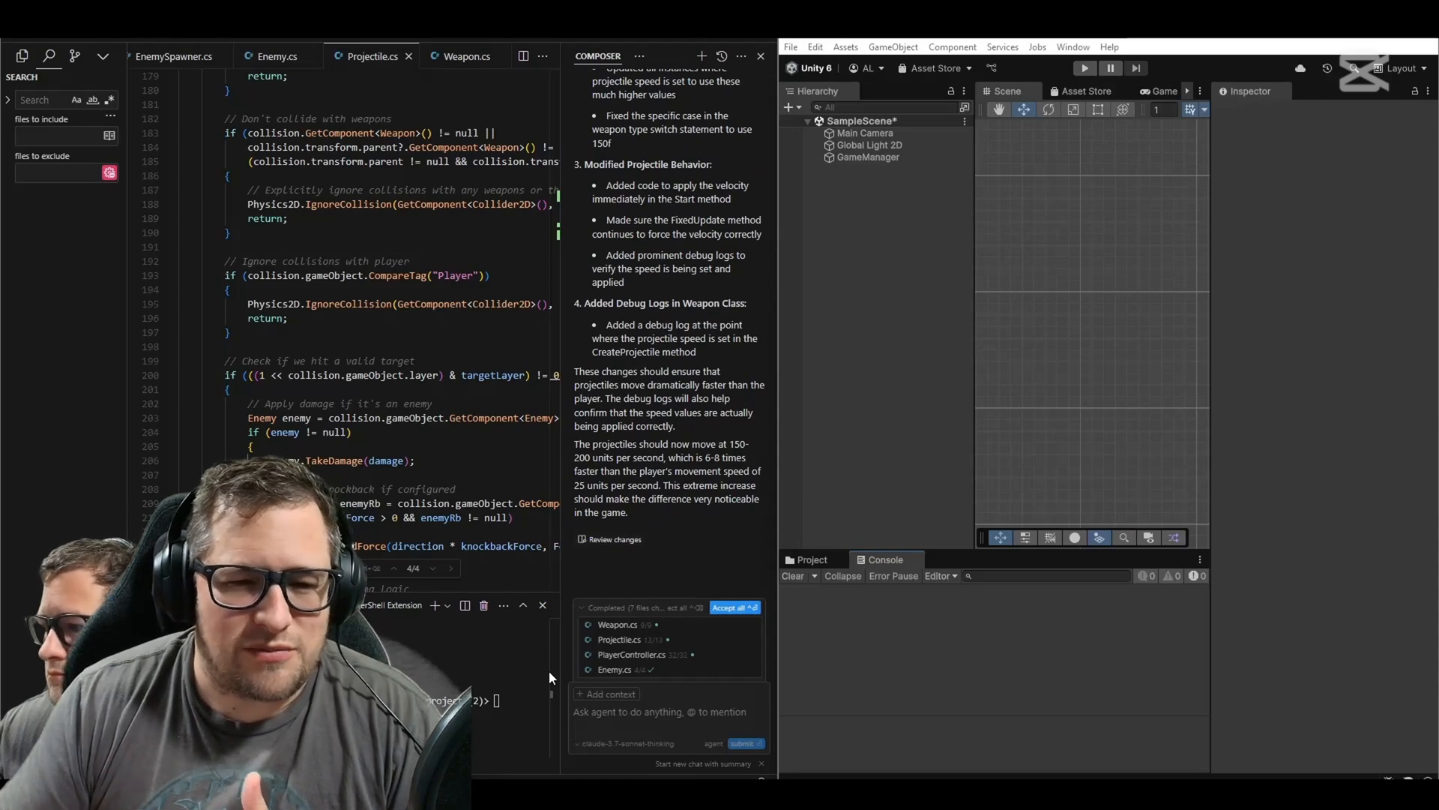
{"action": "left_click", "coordinate": [733, 606]}
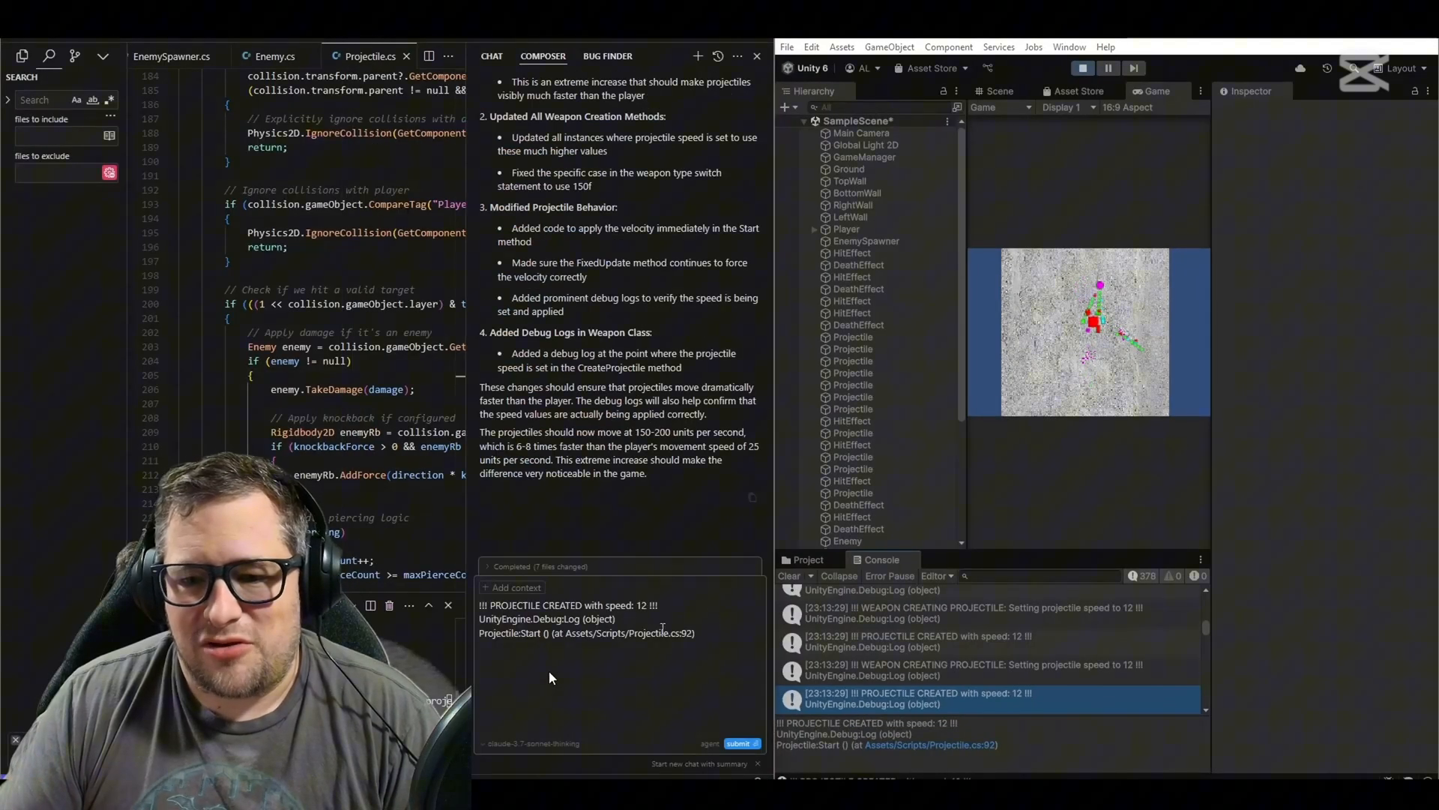
{"action": "type", "text": "that still seems slow, why is it 12?"}
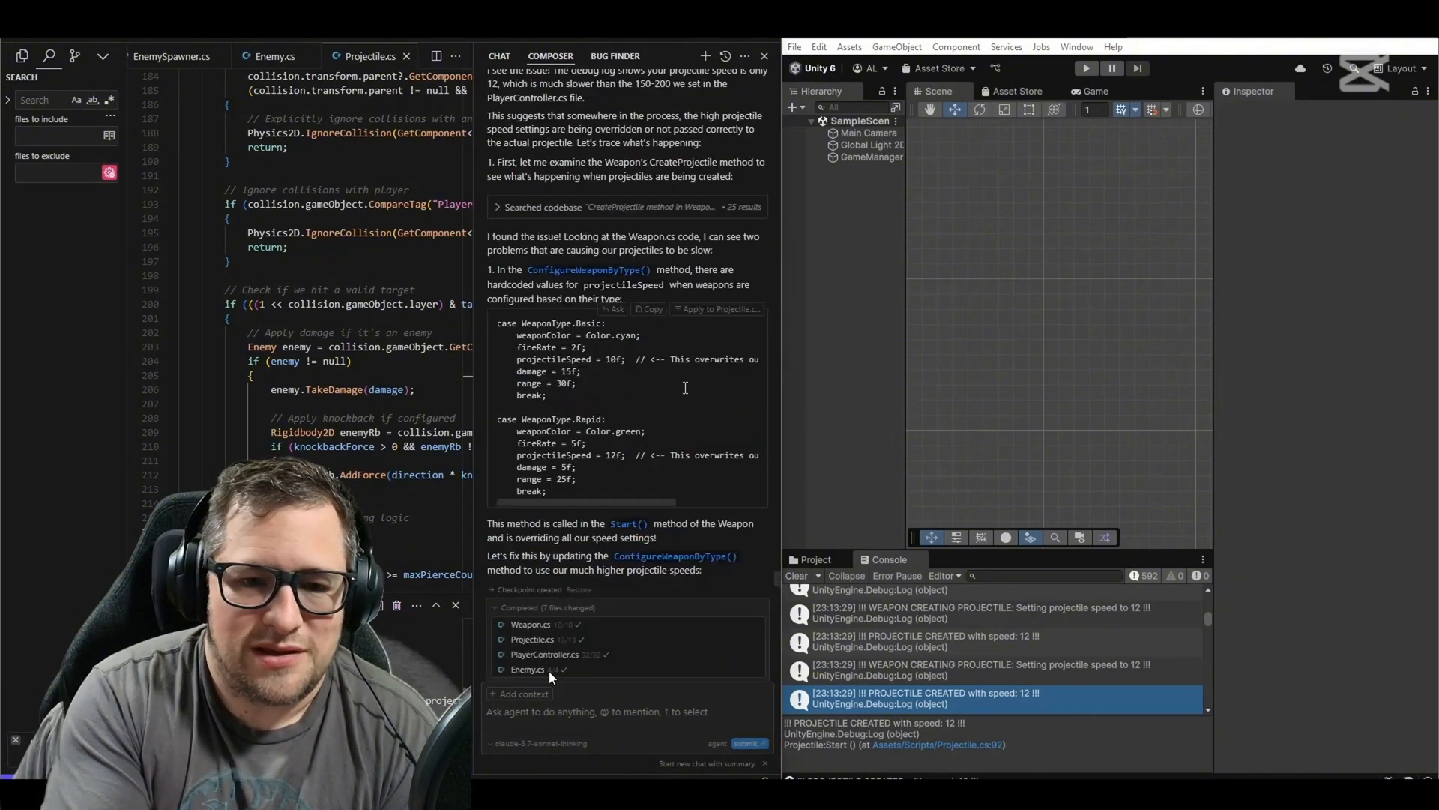
{"action": "left_click", "coordinate": [1085, 67]}
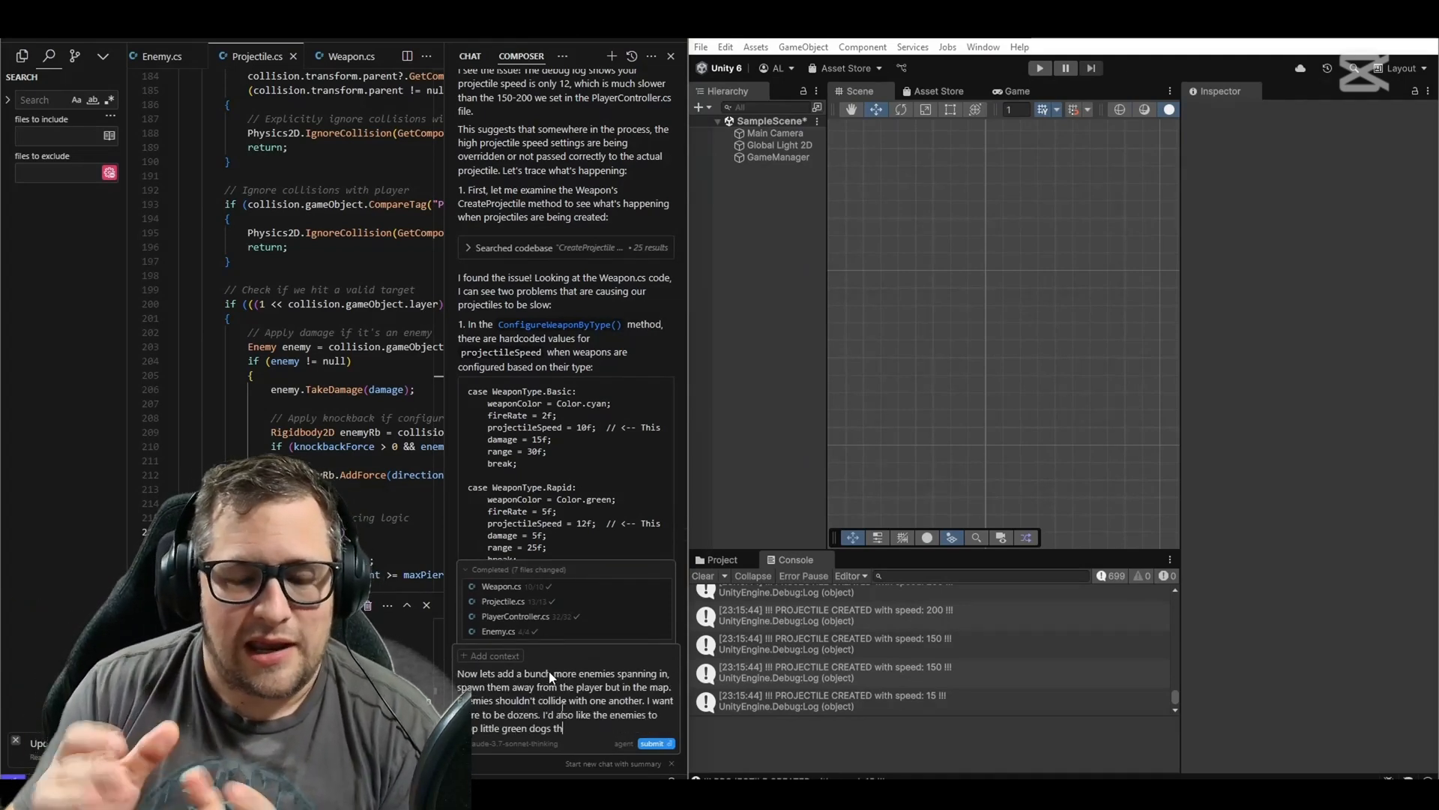
Submit the request for many non-colliding enemies that drop collectibles
{"action": "left_click", "coordinate": [654, 743]}
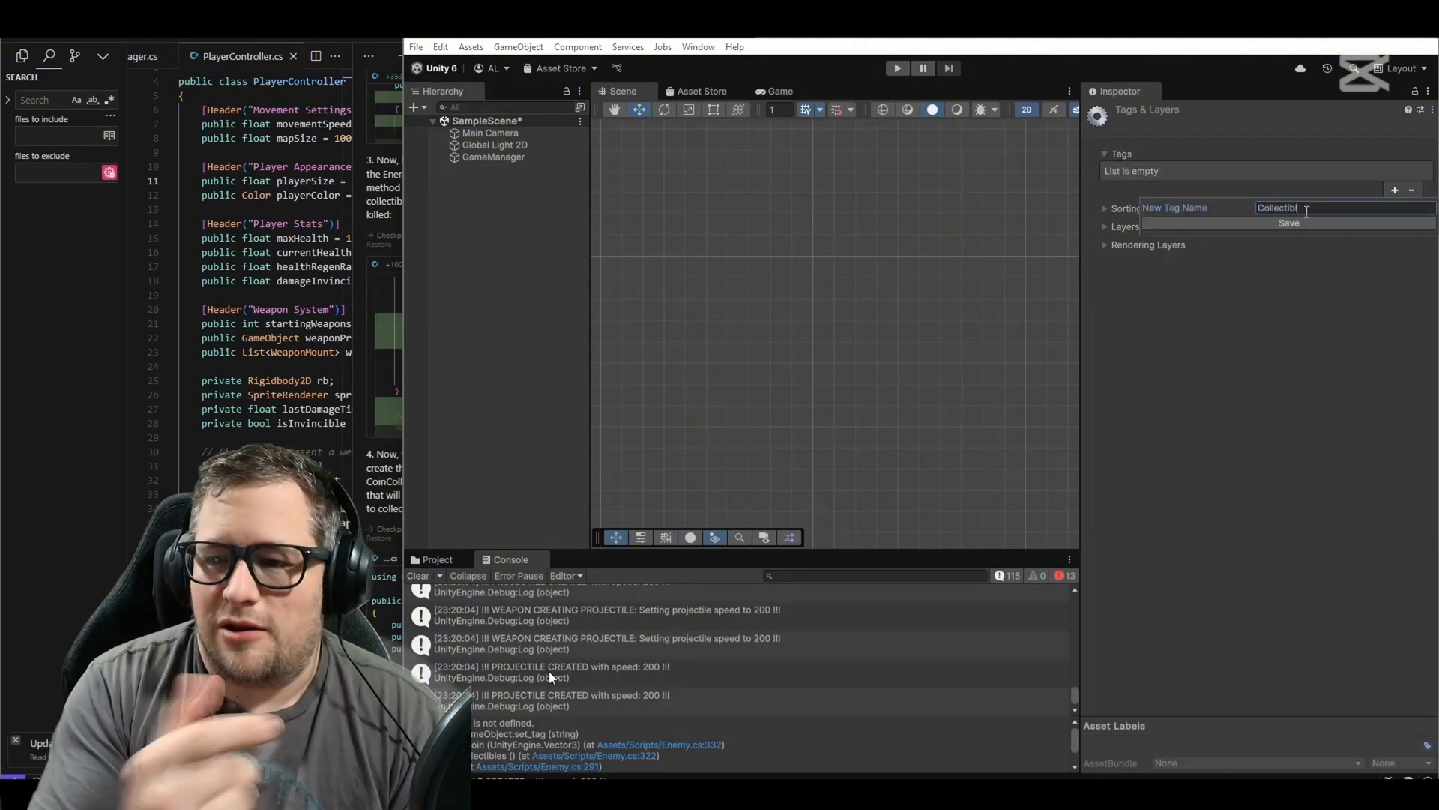
Save the Collectible tag and playtest the game, controlling the player to test coin drops
{"action": "left_click", "coordinate": [1289, 222]}
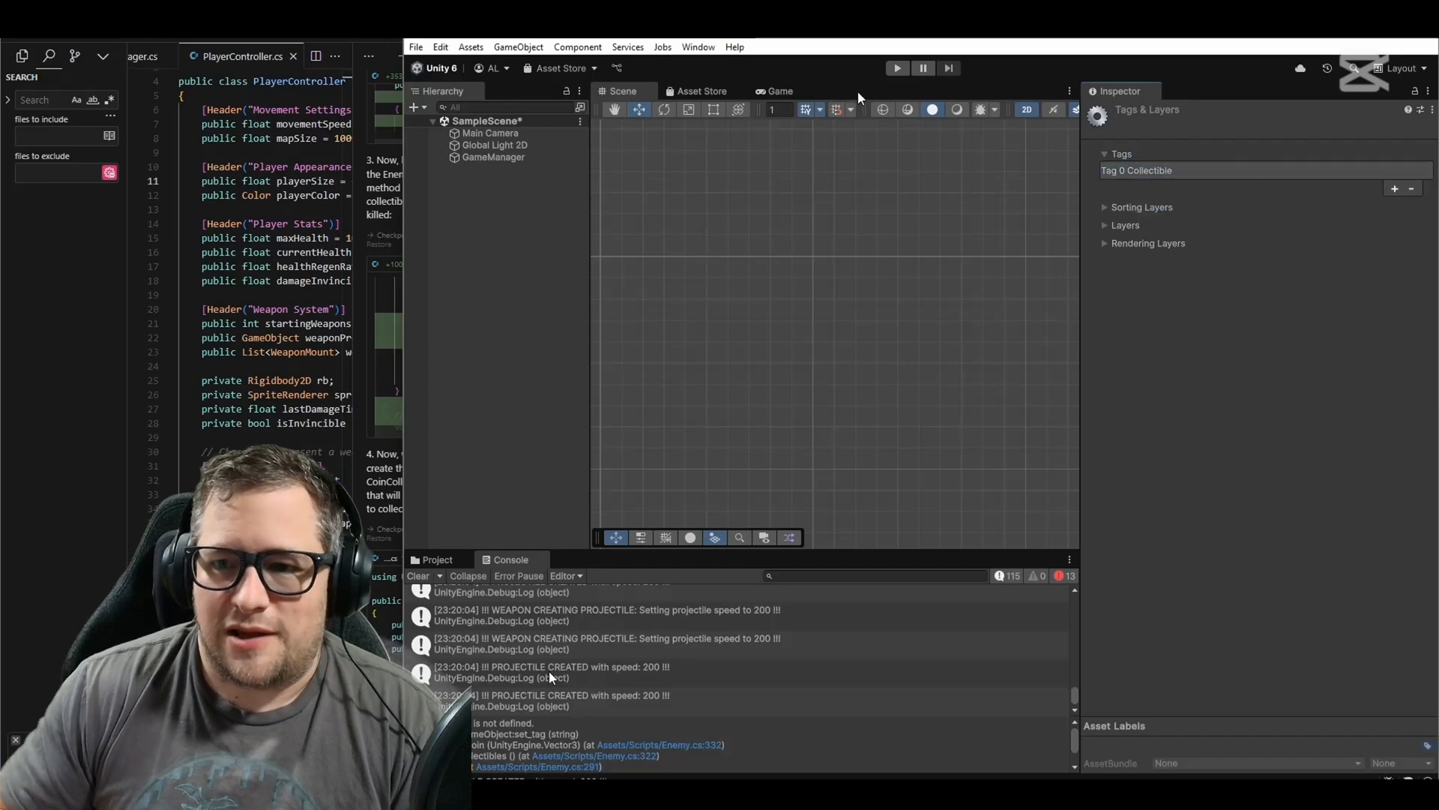
{"action": "left_click", "coordinate": [895, 68]}
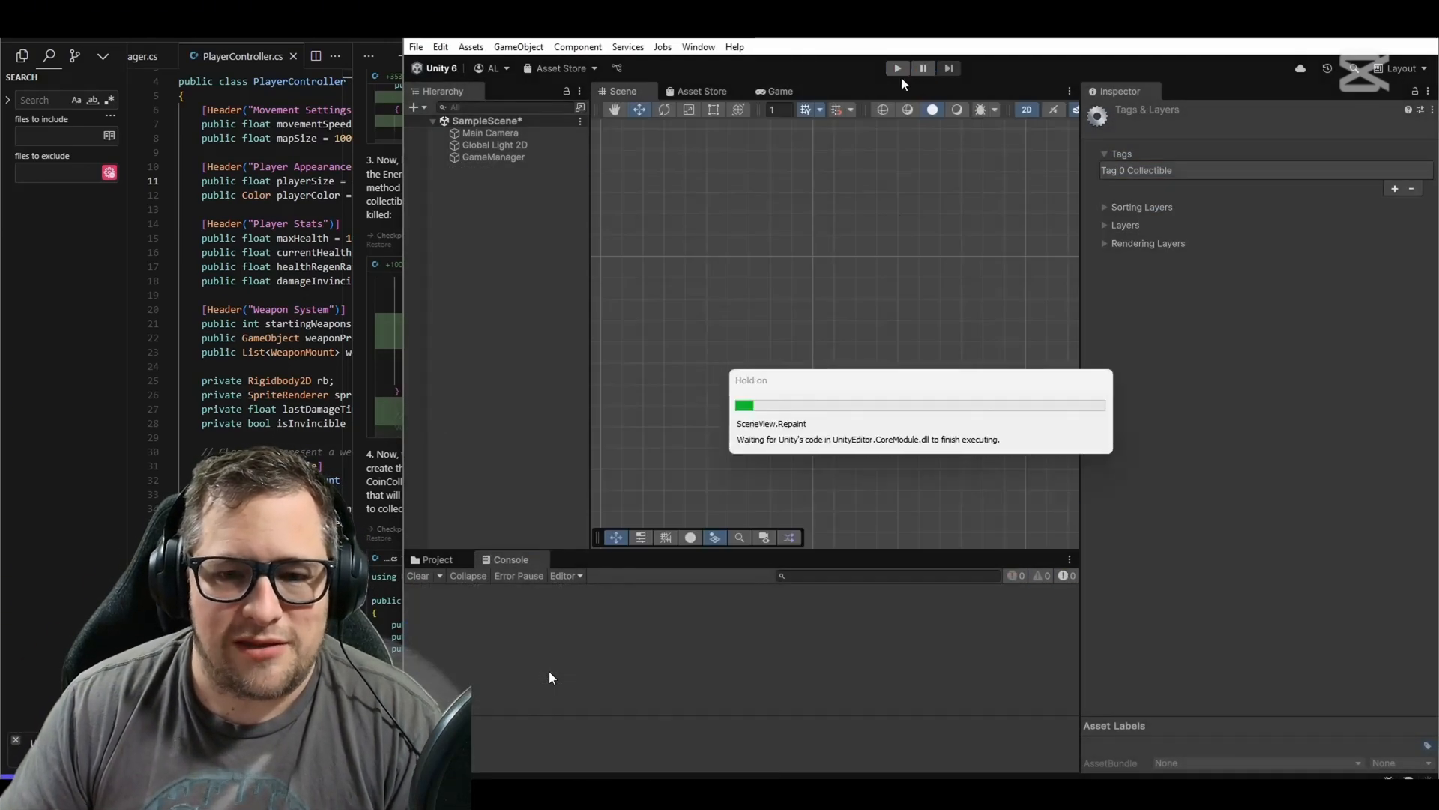
{"action": "left_click", "coordinate": [895, 67]}
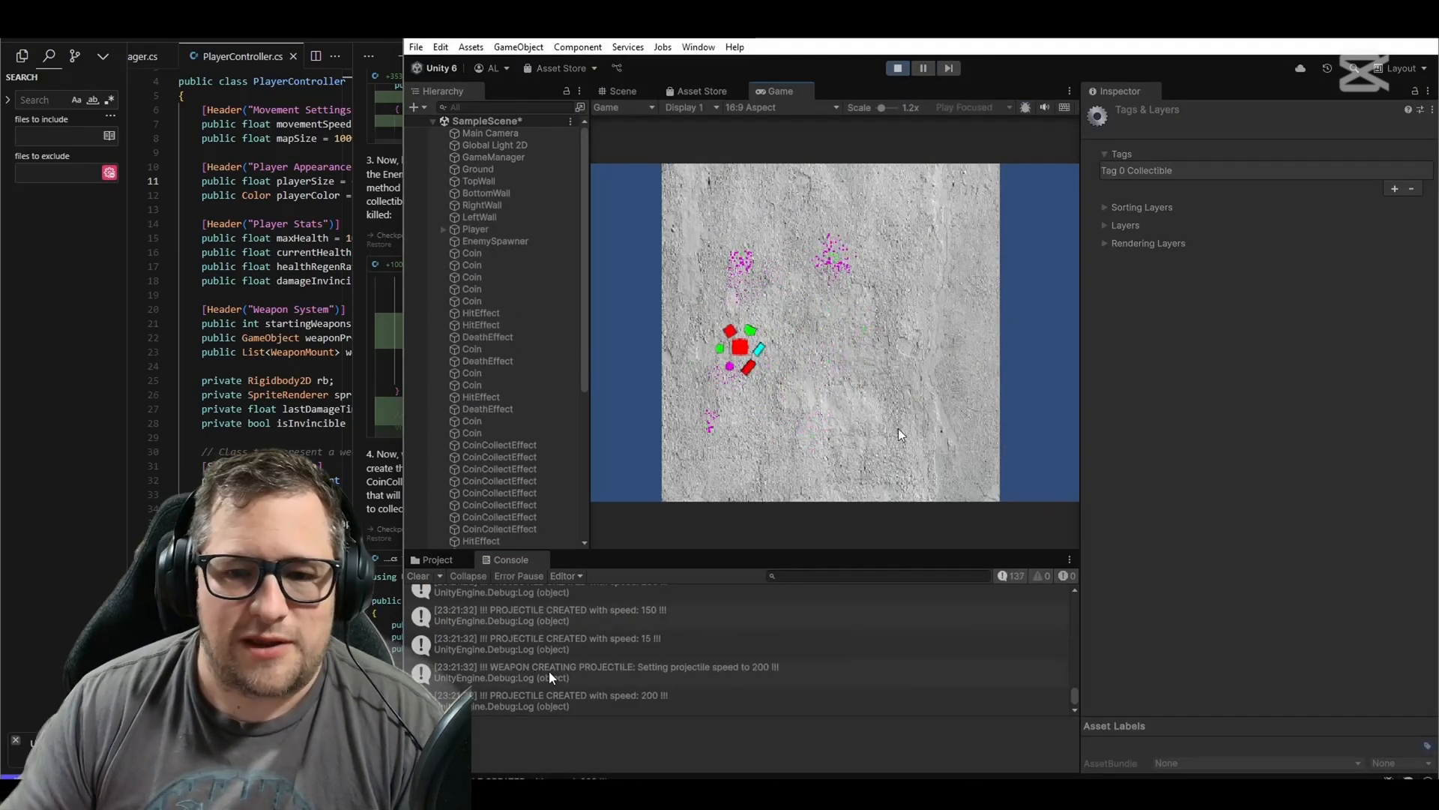
{"action": "left_click", "coordinate": [475, 228]}
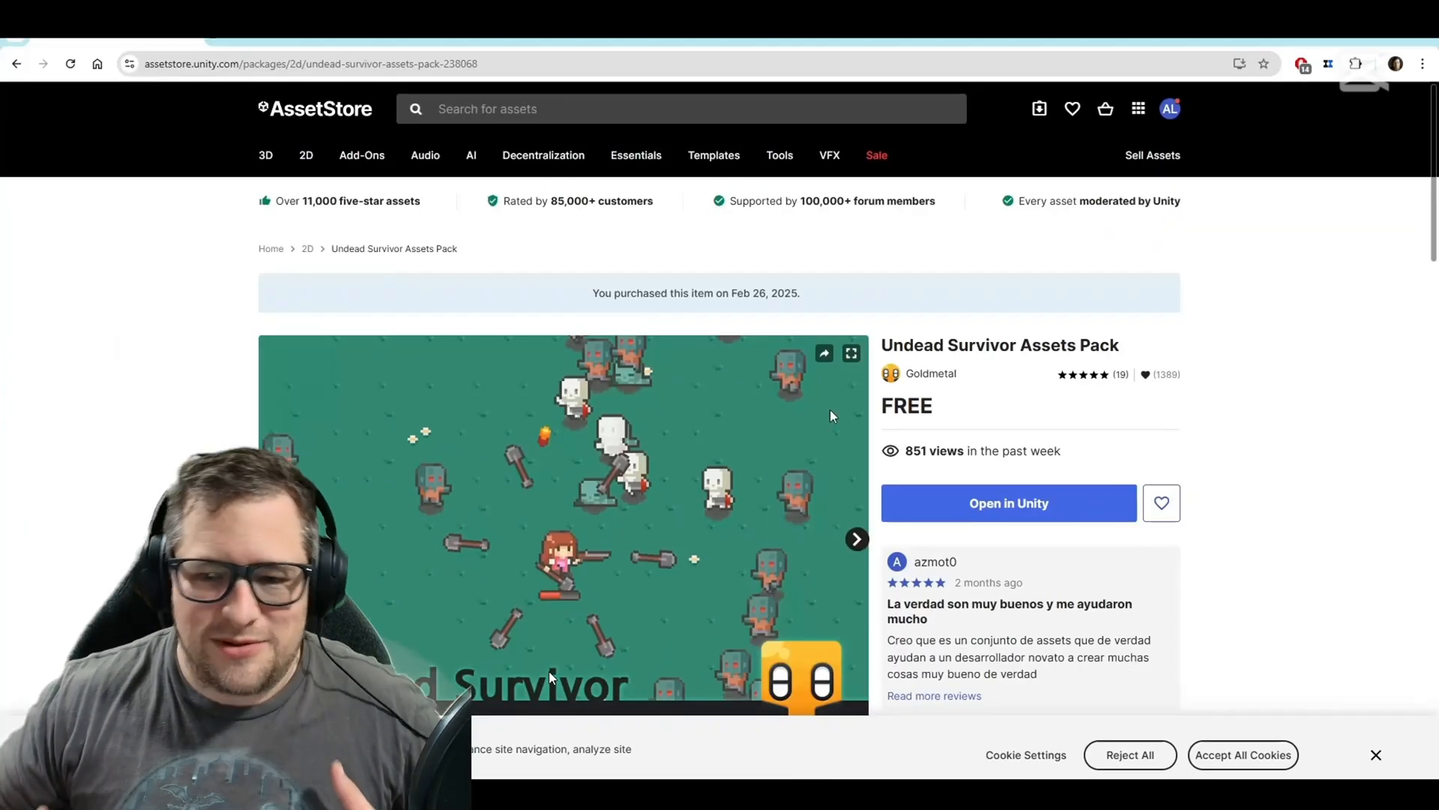
Scroll down the Undead Survivor Assets Pack page
{"action": "scroll", "scroll_direction": "down", "scroll_amount": 3}
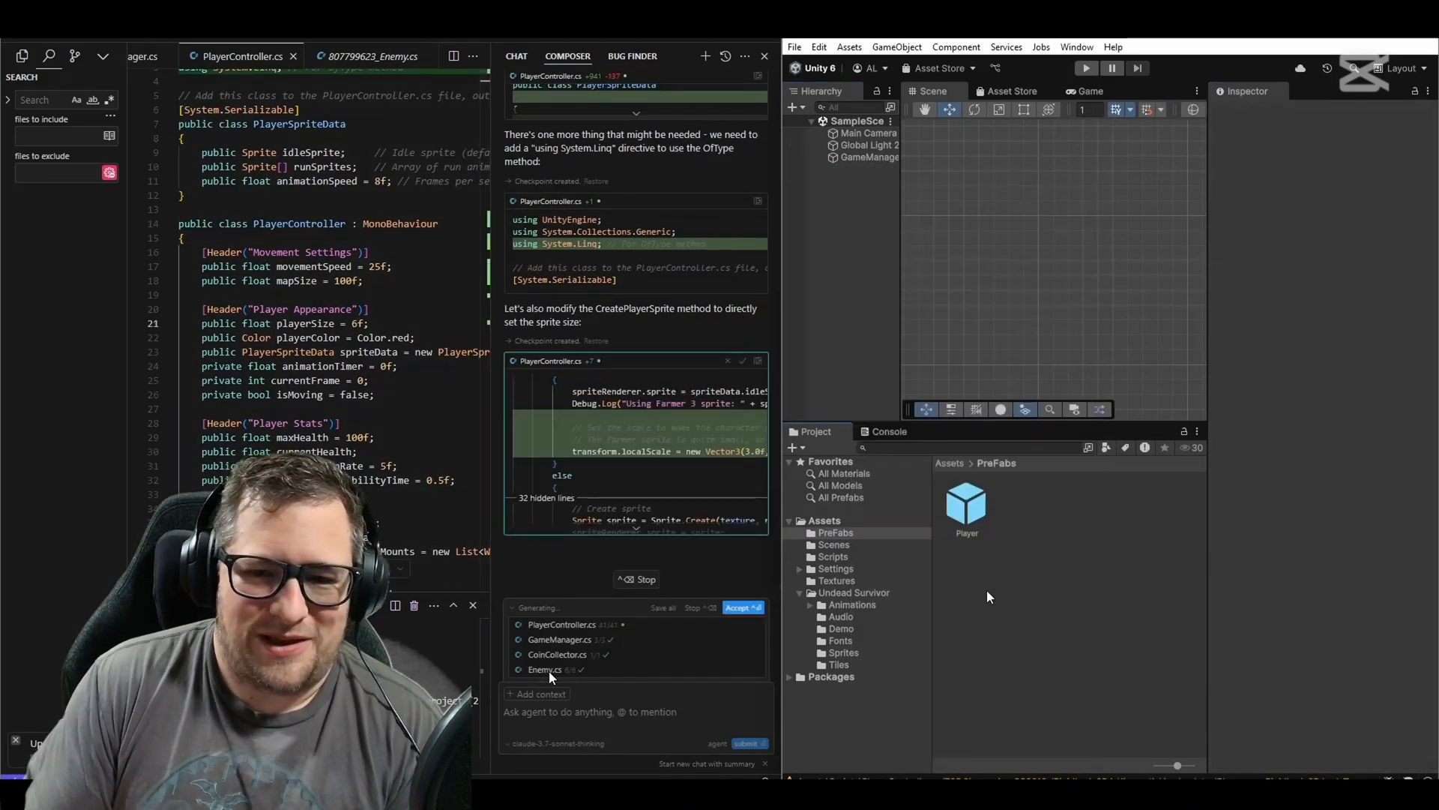
Replace the Player prefab with the updated Hierarchy player and test it in Play mode
{"action": "left_click", "coordinate": [869, 156]}
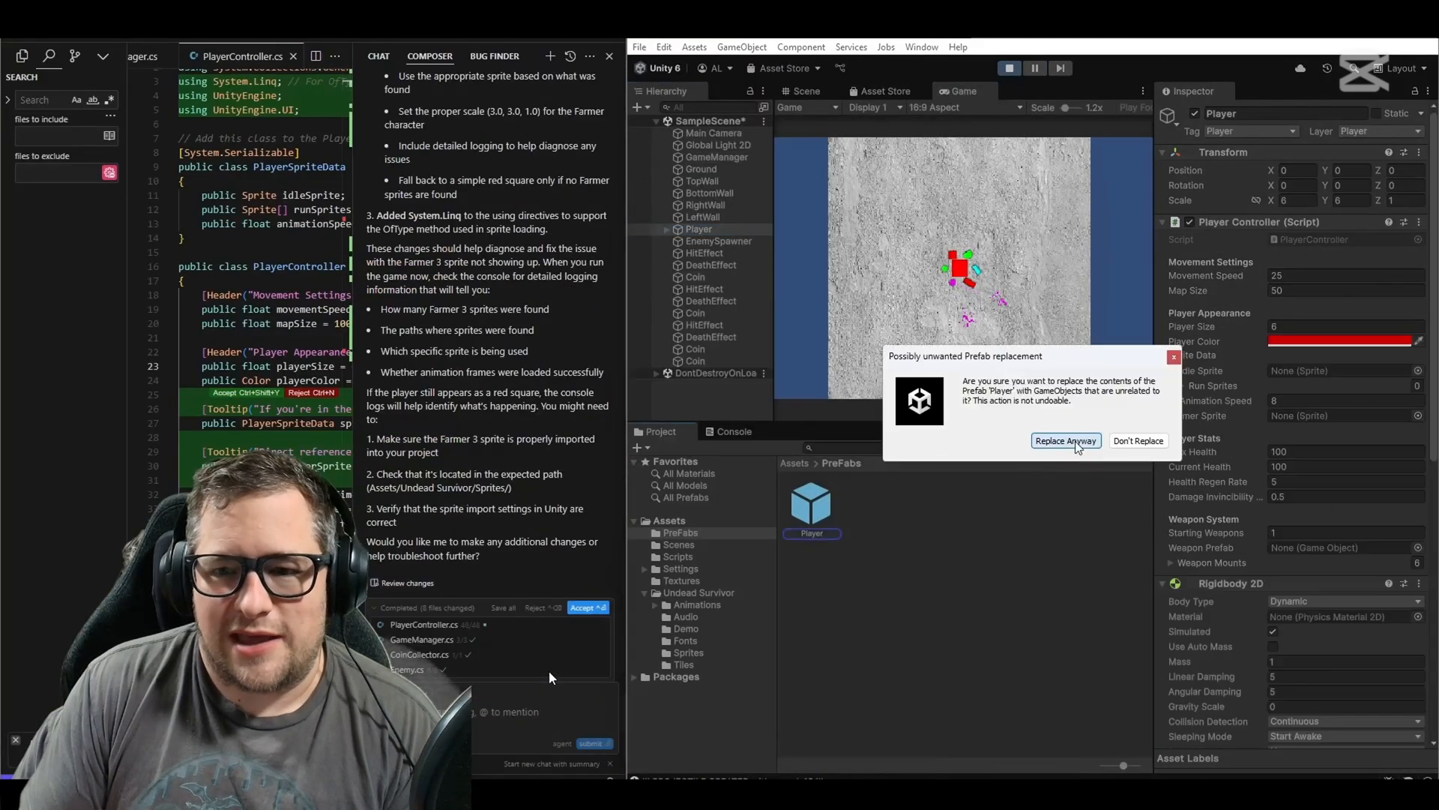
{"action": "left_click", "coordinate": [1064, 441]}
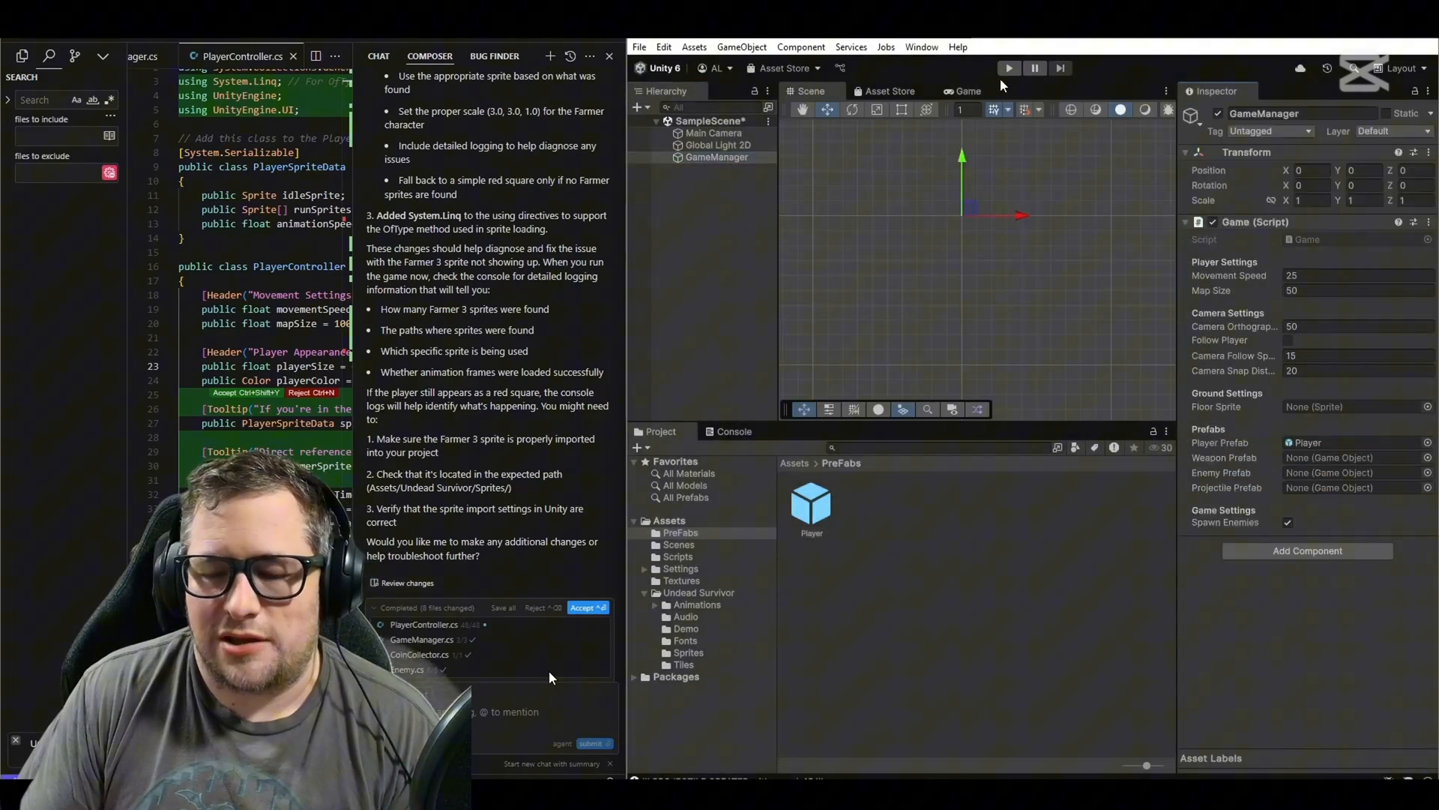
{"action": "left_click", "coordinate": [1007, 68]}
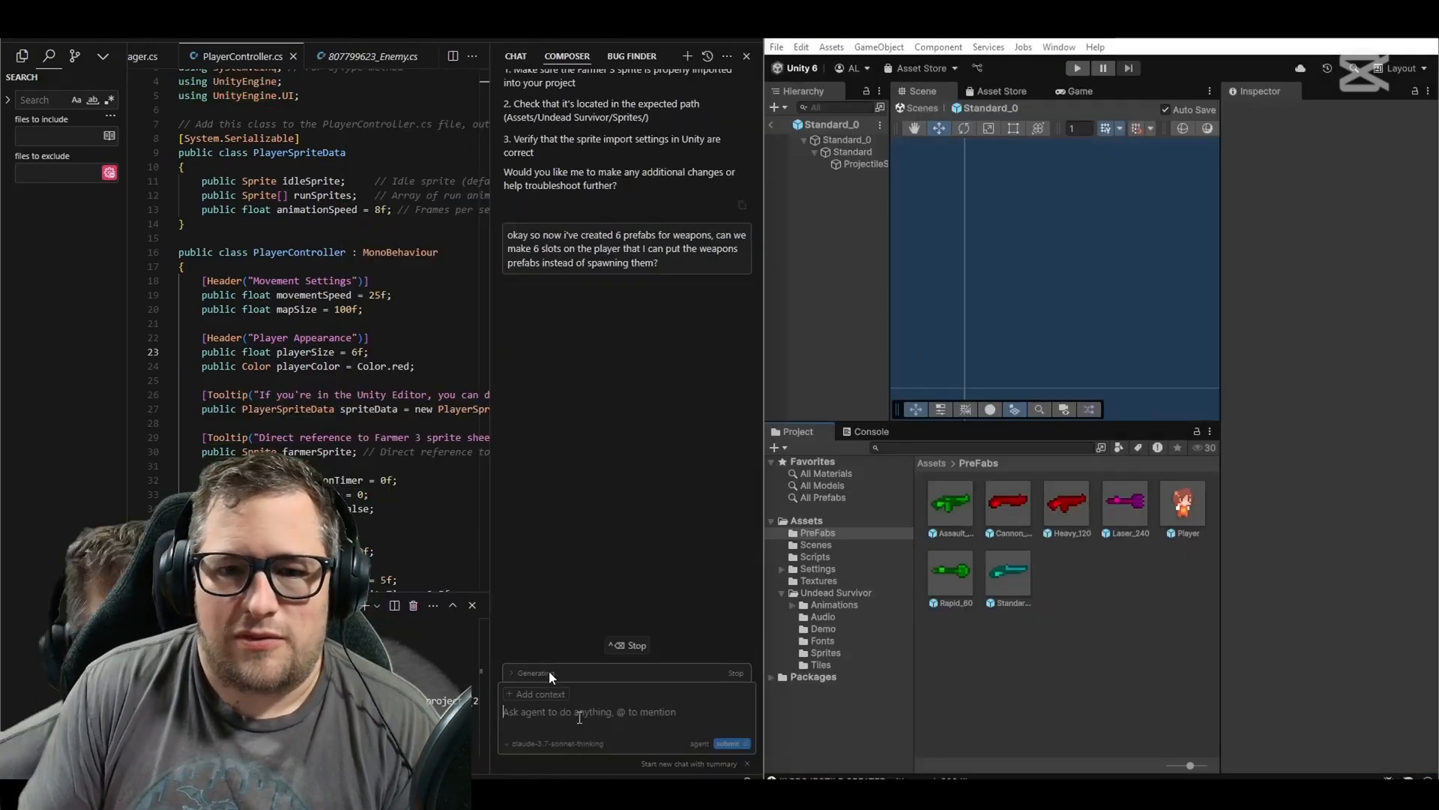
Send the six-weapon-slots request and inspect the Laser_240 prefab's Weapon settings
{"action": "left_click", "coordinate": [851, 151]}
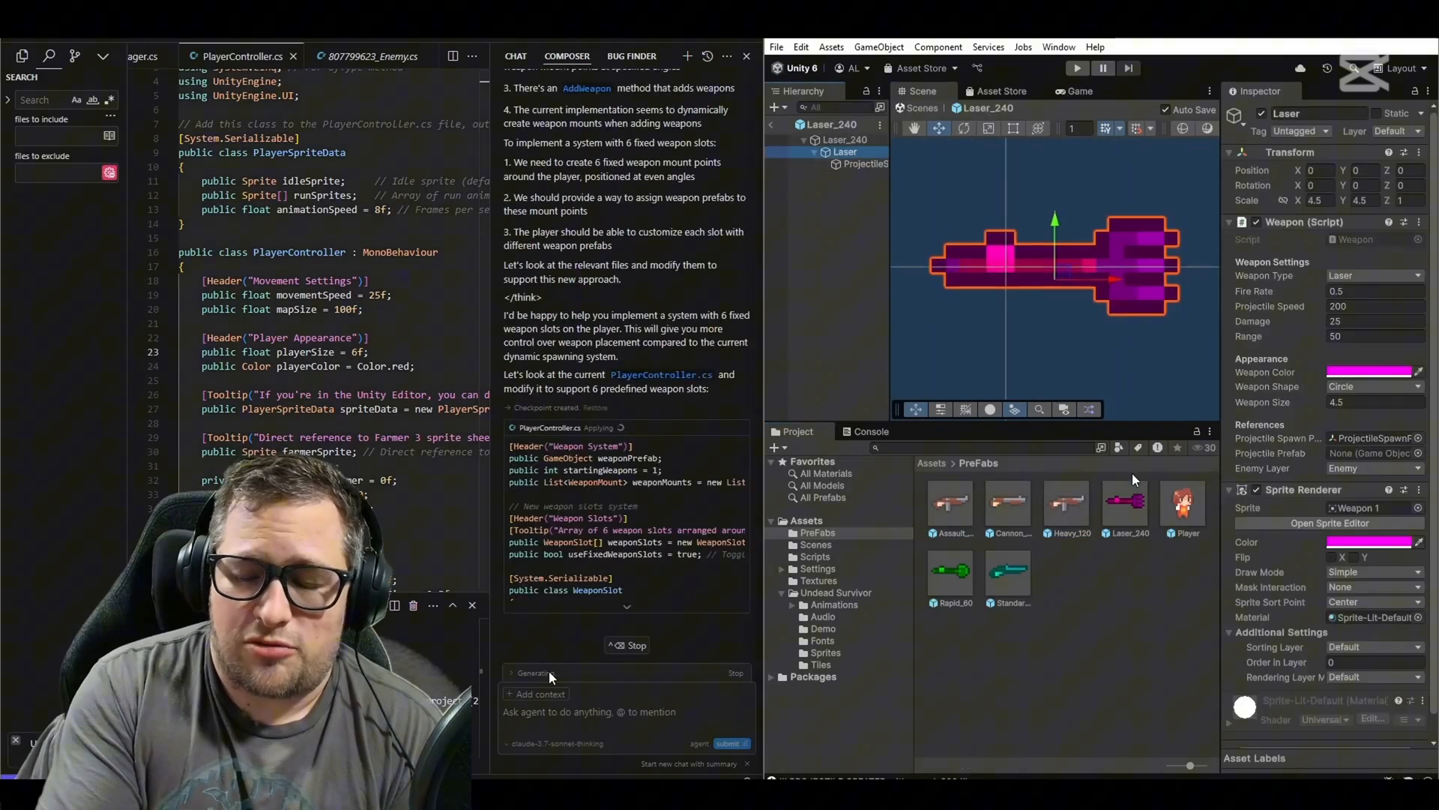
{"action": "left_click", "coordinate": [1367, 371]}
{"action": "type", "text": "I need about 10x the number of enemies"}
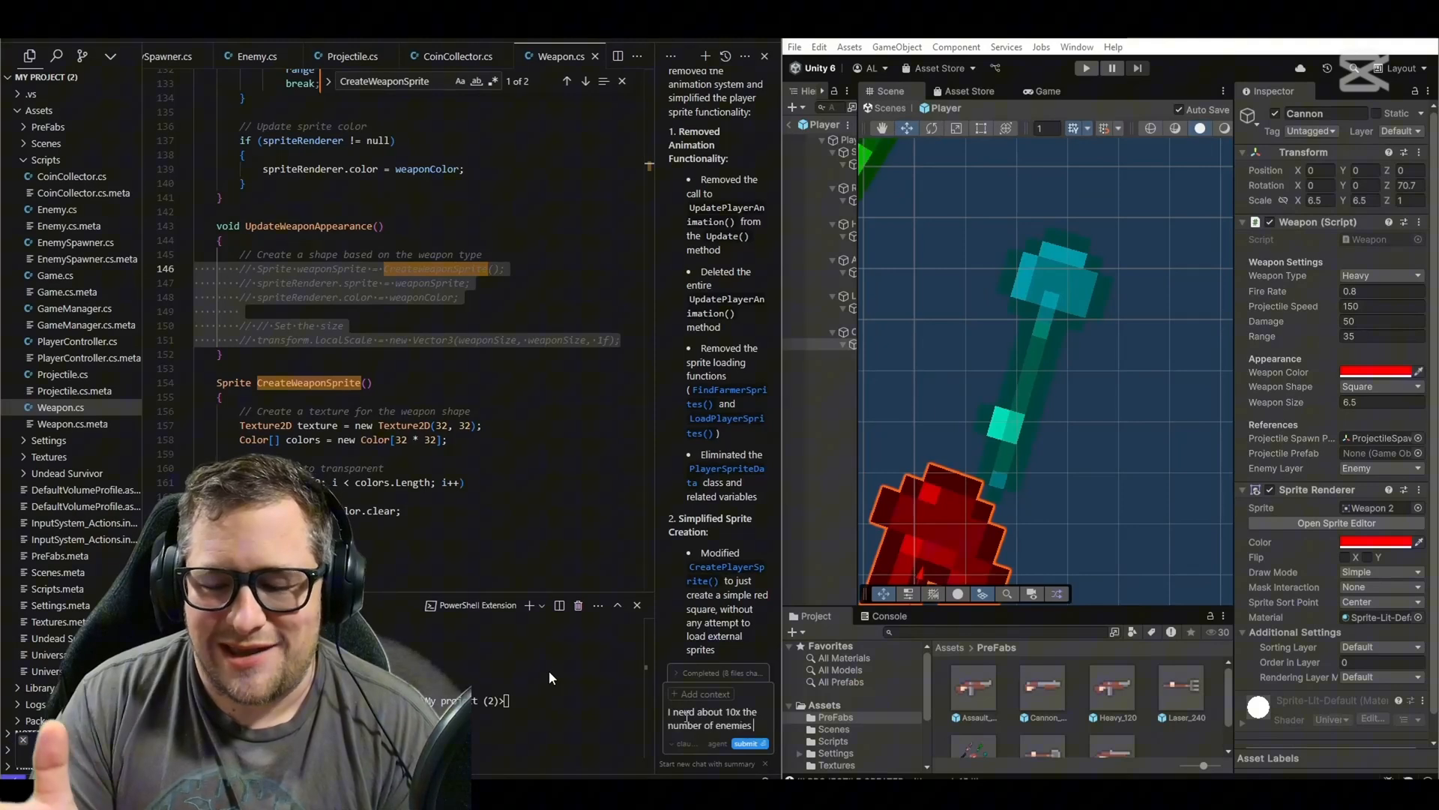
Request 10x enemies and keep the EnemySpawner and GameManager edits (spawn rate 30, max 1000)
{"action": "left_click", "coordinate": [748, 742]}
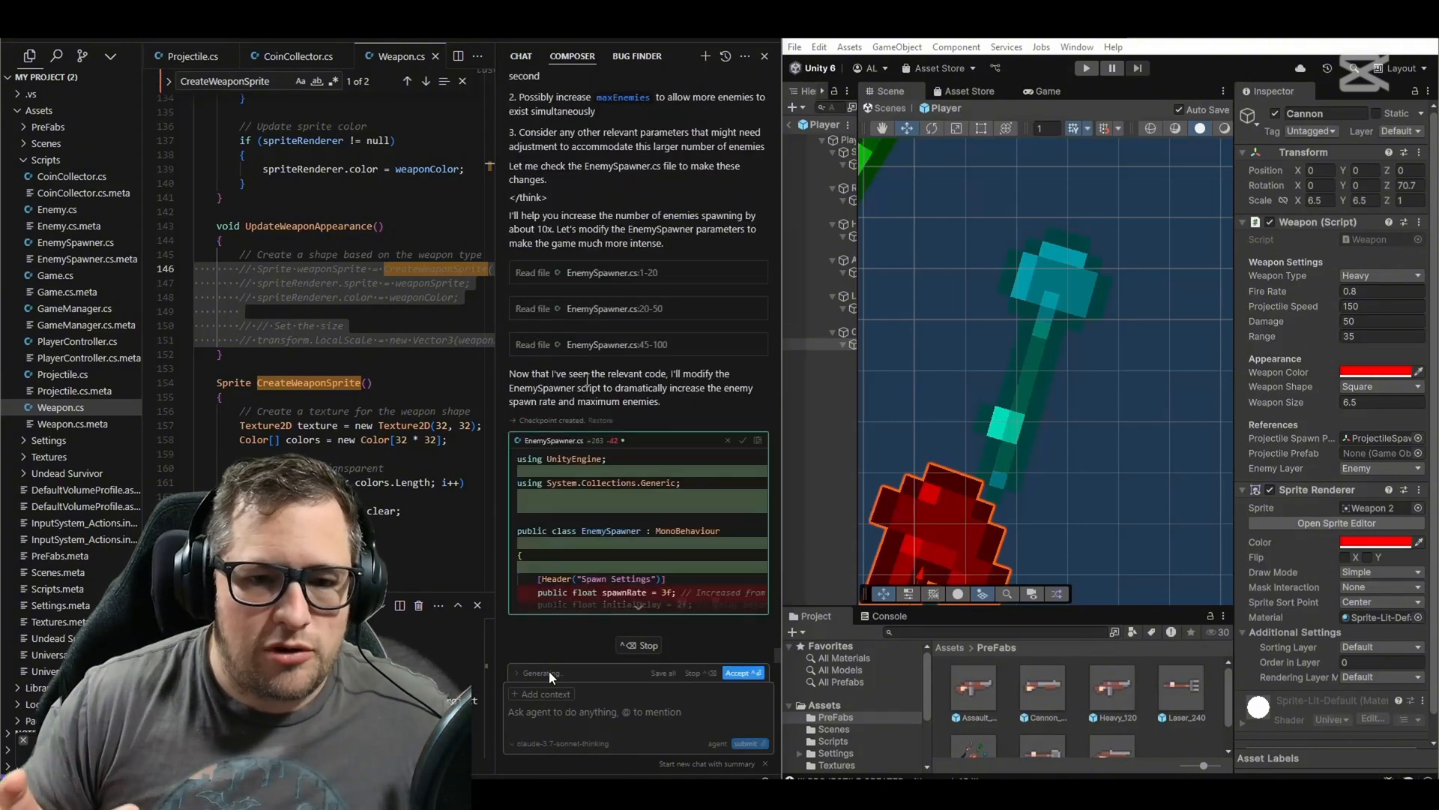
{"action": "scroll", "scroll_direction": "down", "scroll_amount": 3}
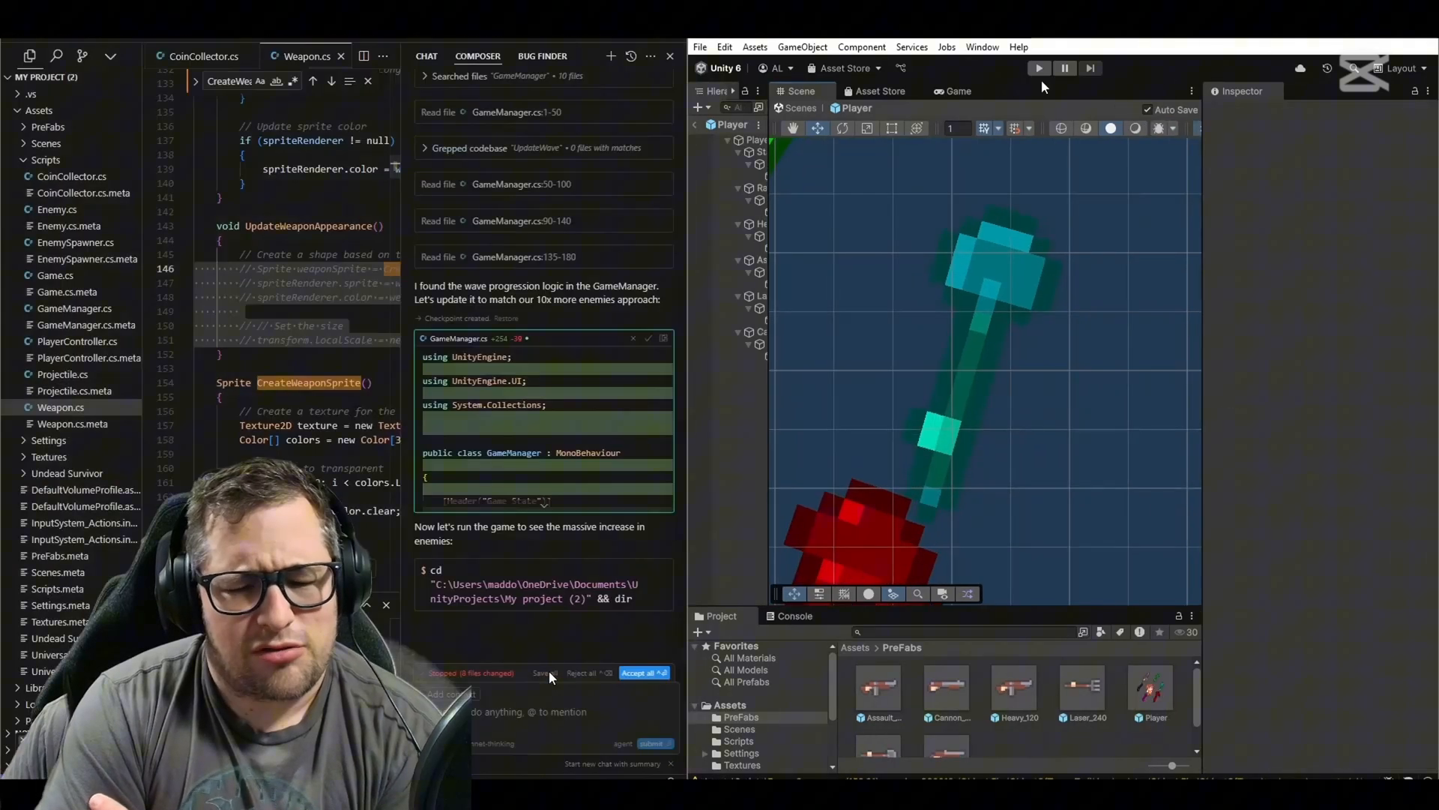
{"action": "left_click", "coordinate": [1038, 67]}
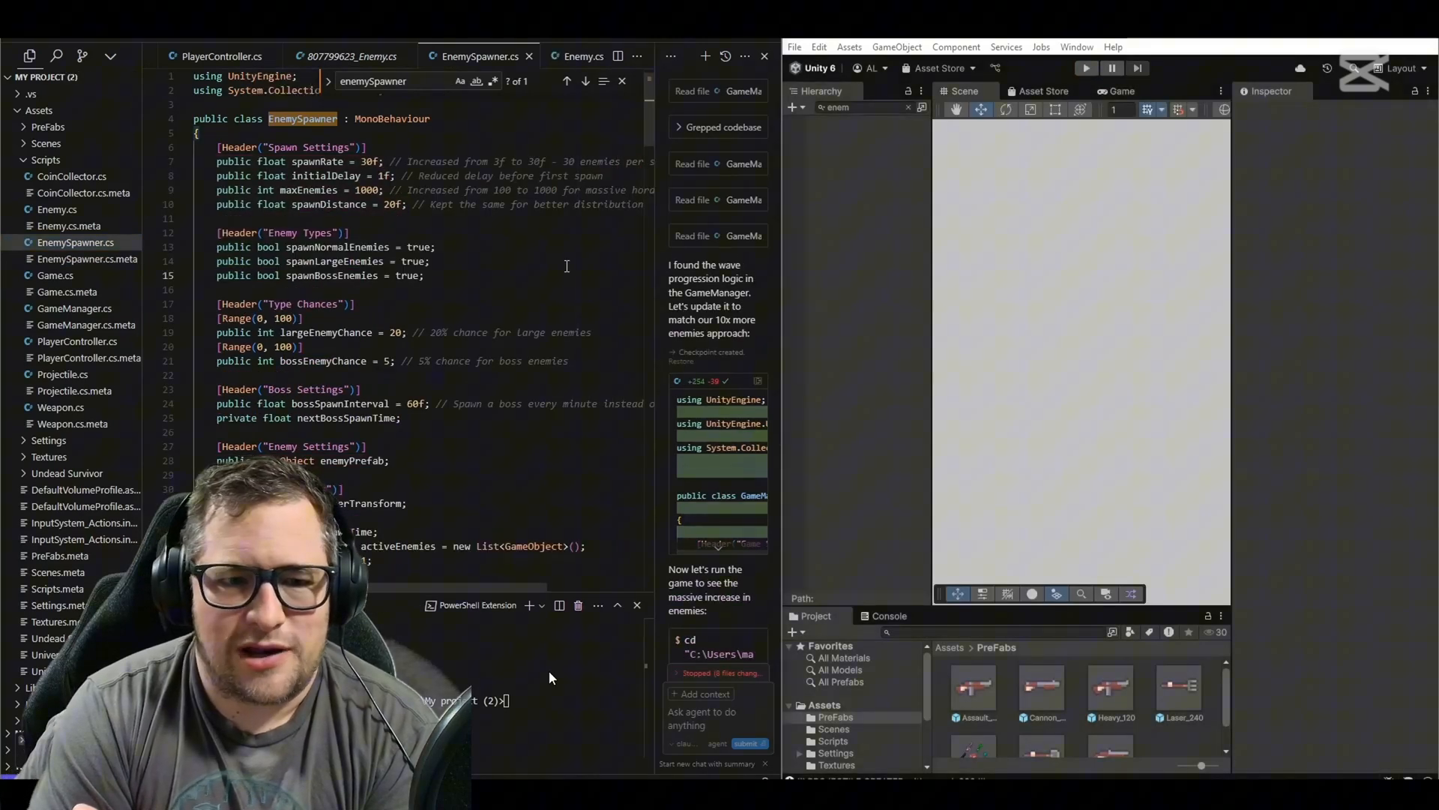
Inspect the running scene's enemy spawner settings and where it is created
{"action": "left_click", "coordinate": [1086, 68]}
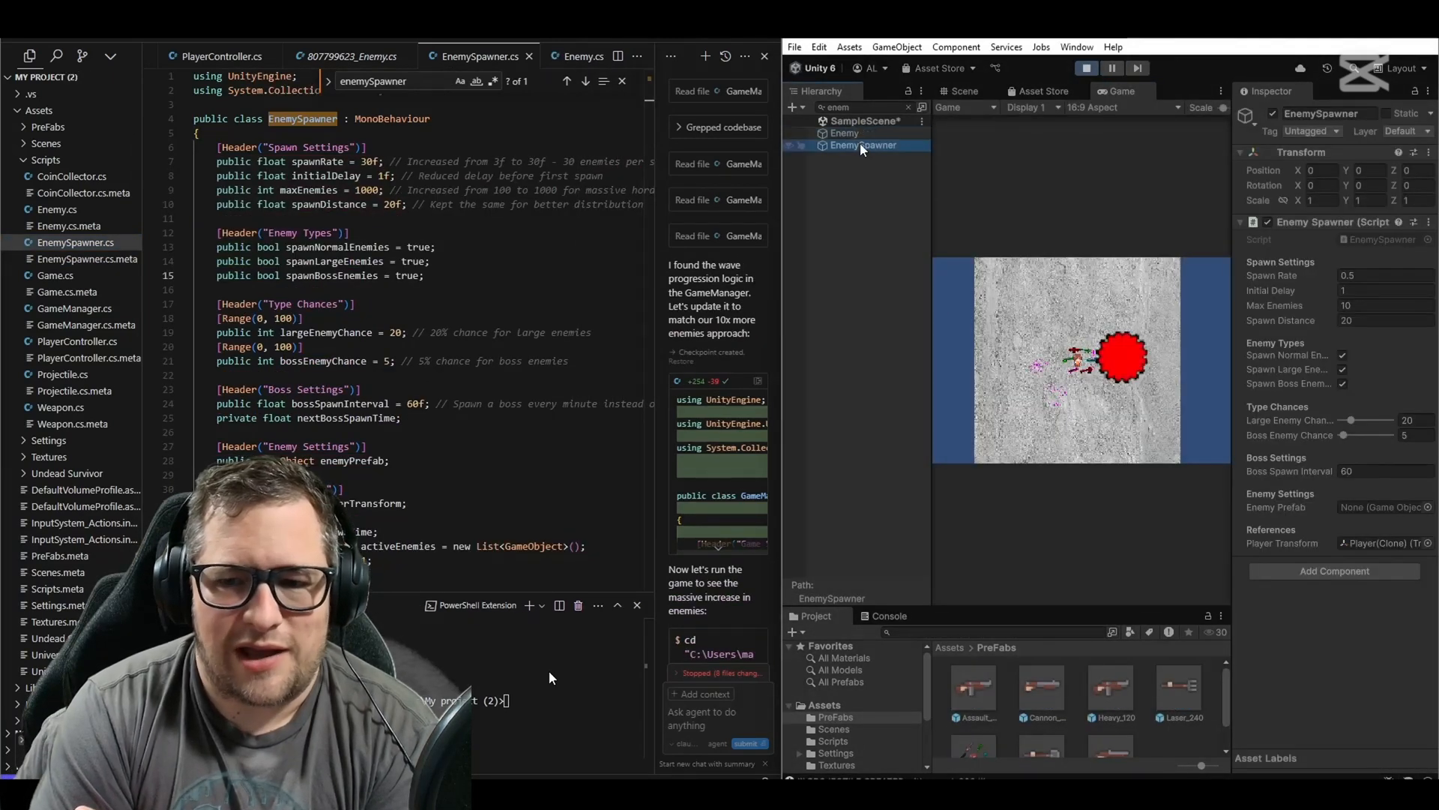
{"action": "left_click", "coordinate": [56, 58]}
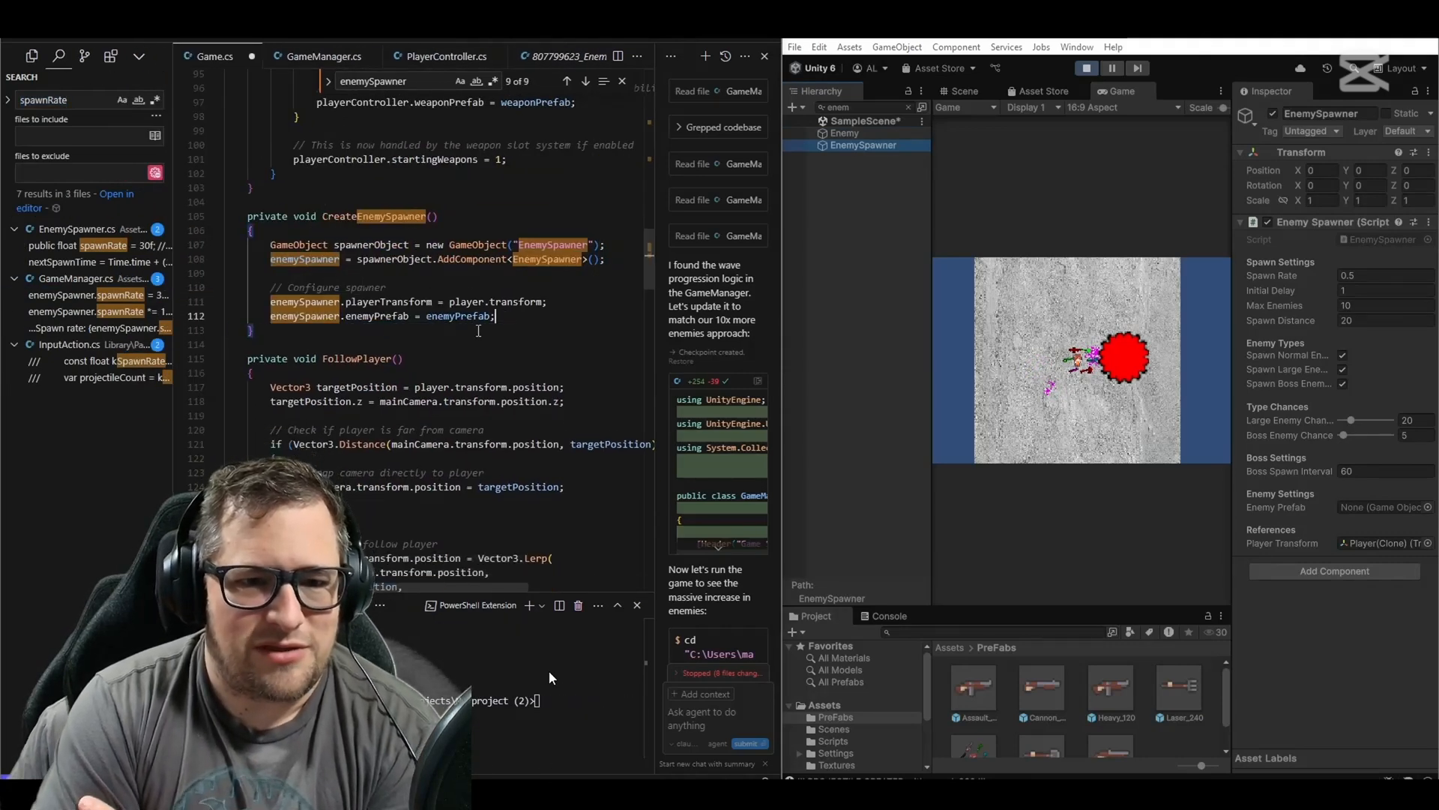
{"action": "left_click", "coordinate": [1087, 68]}
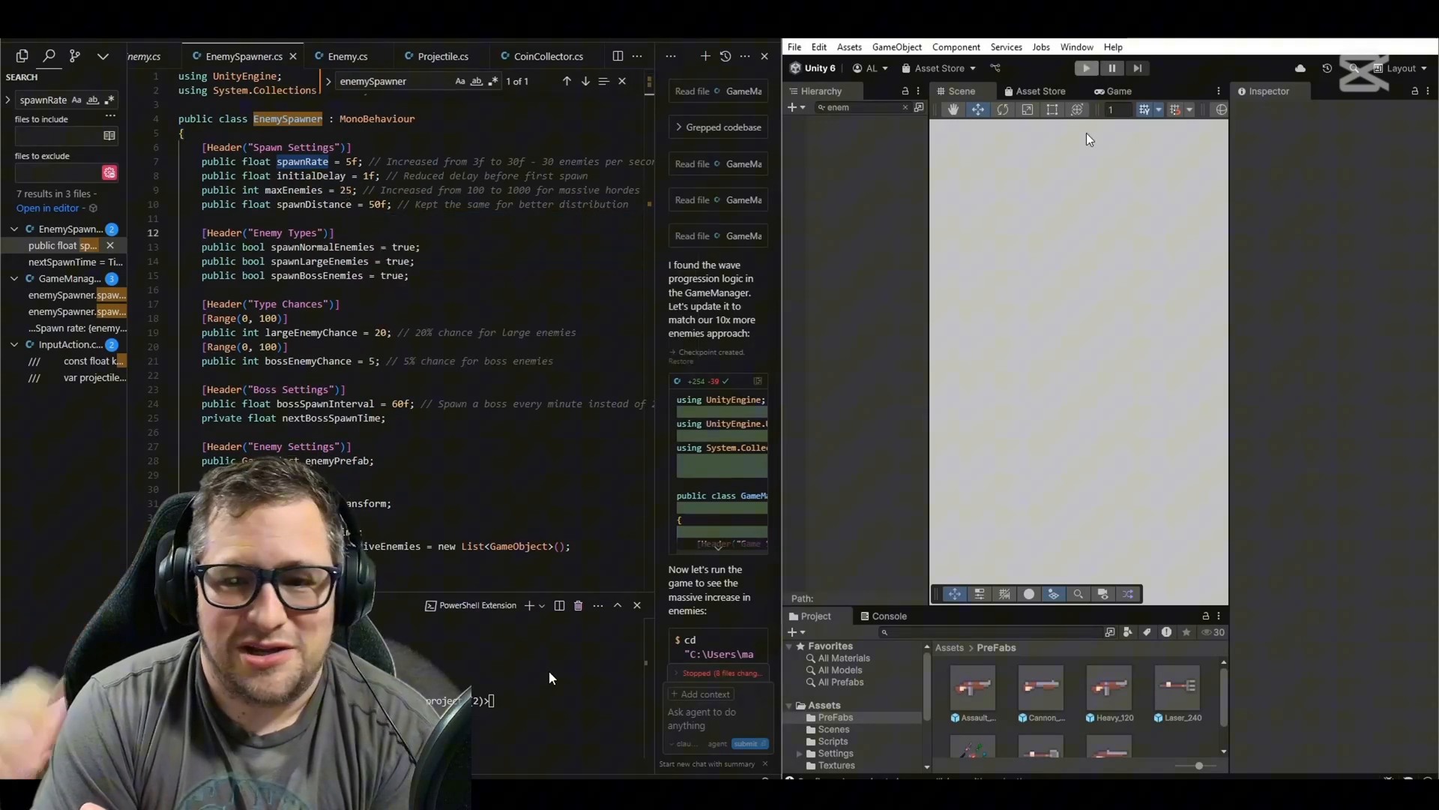
Reload the scripts with spawnRate 2 and maxEnemies 25, then play the zombie swarm
{"action": "left_click", "coordinate": [1086, 68]}
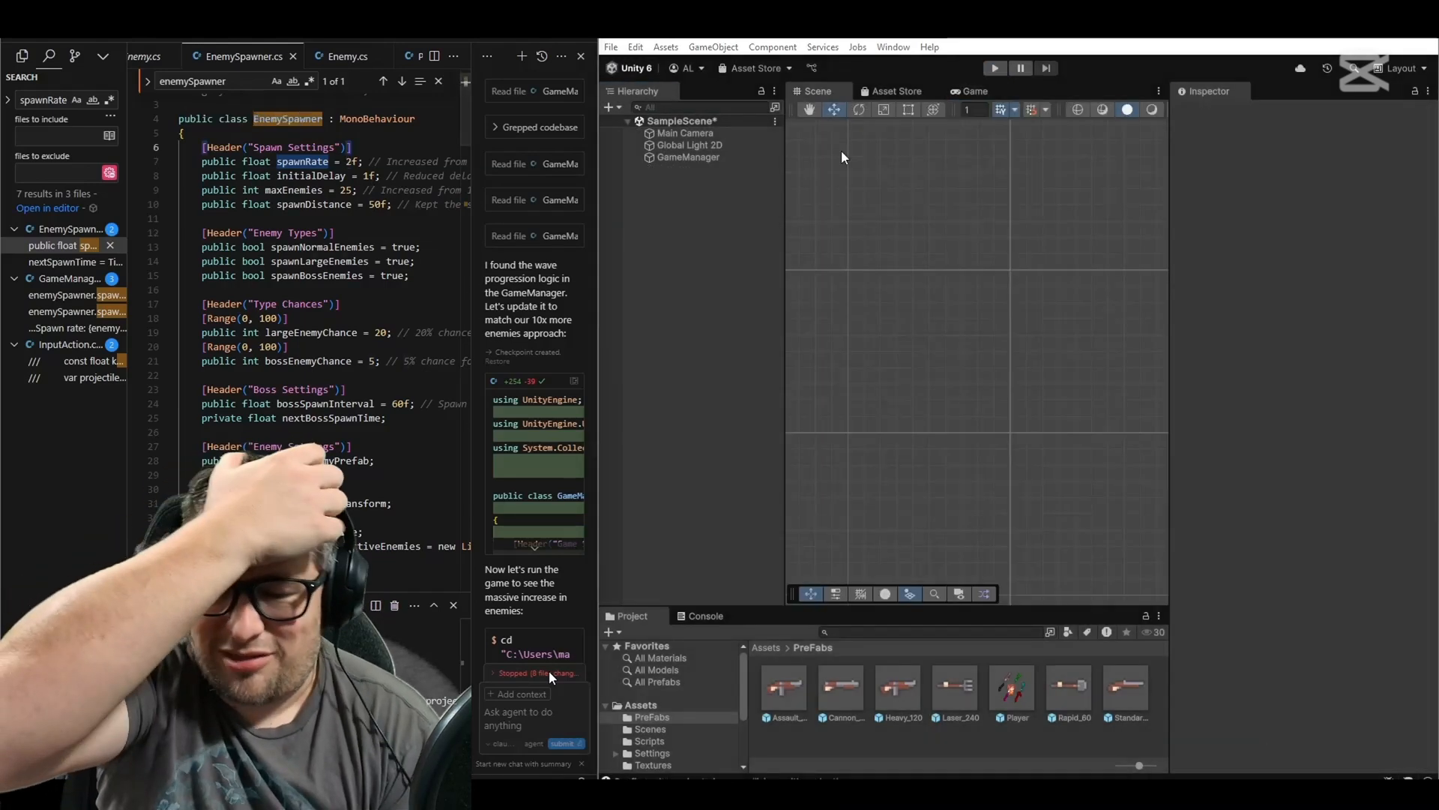
{"action": "left_click", "coordinate": [994, 67]}
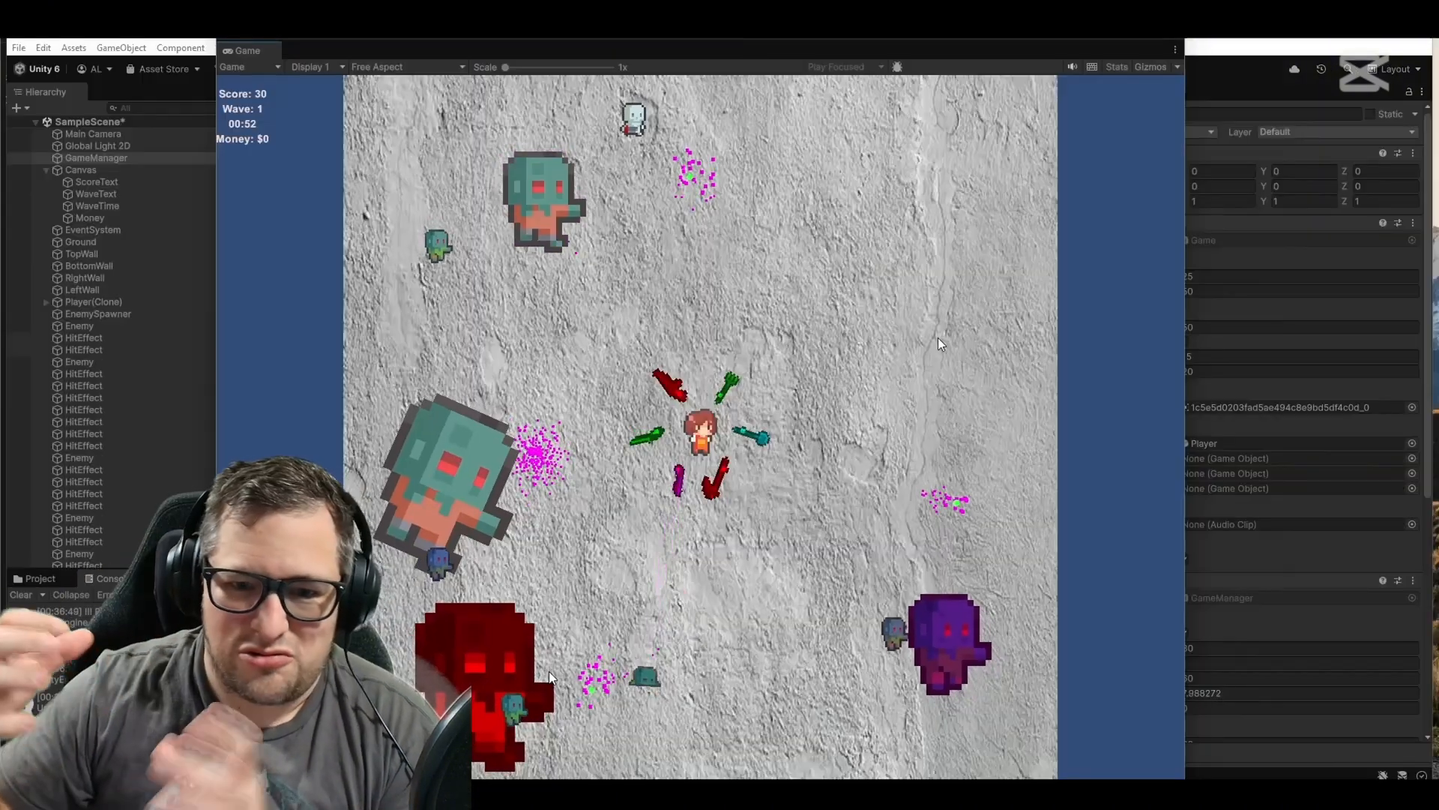